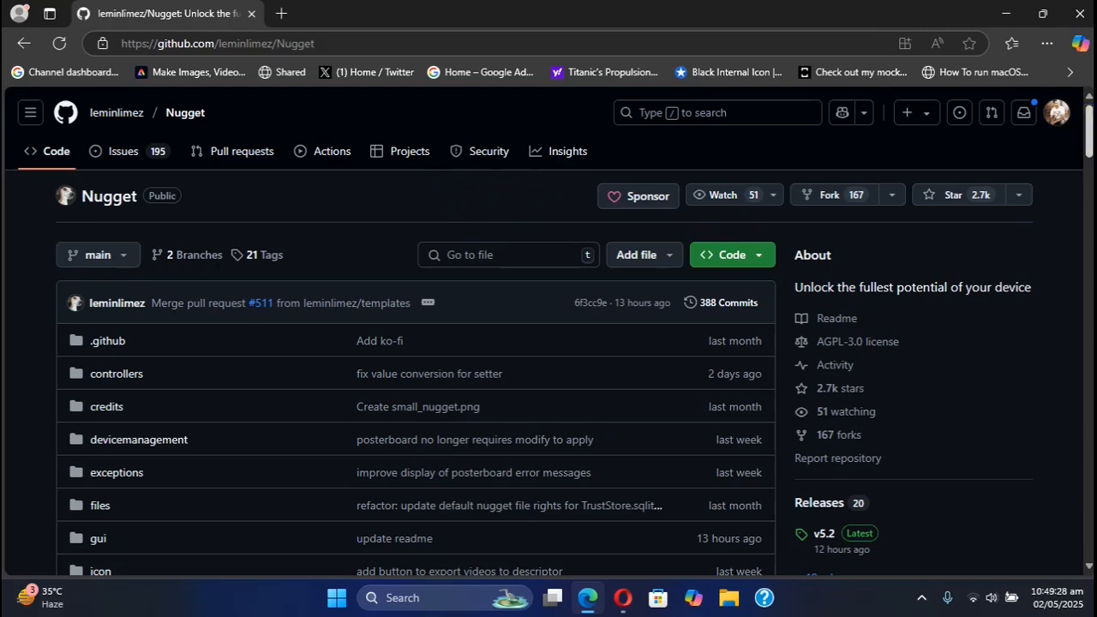
# - Scroll the Nugget README down to its Features list of supported iOS versions
pyautogui.scroll(-3)
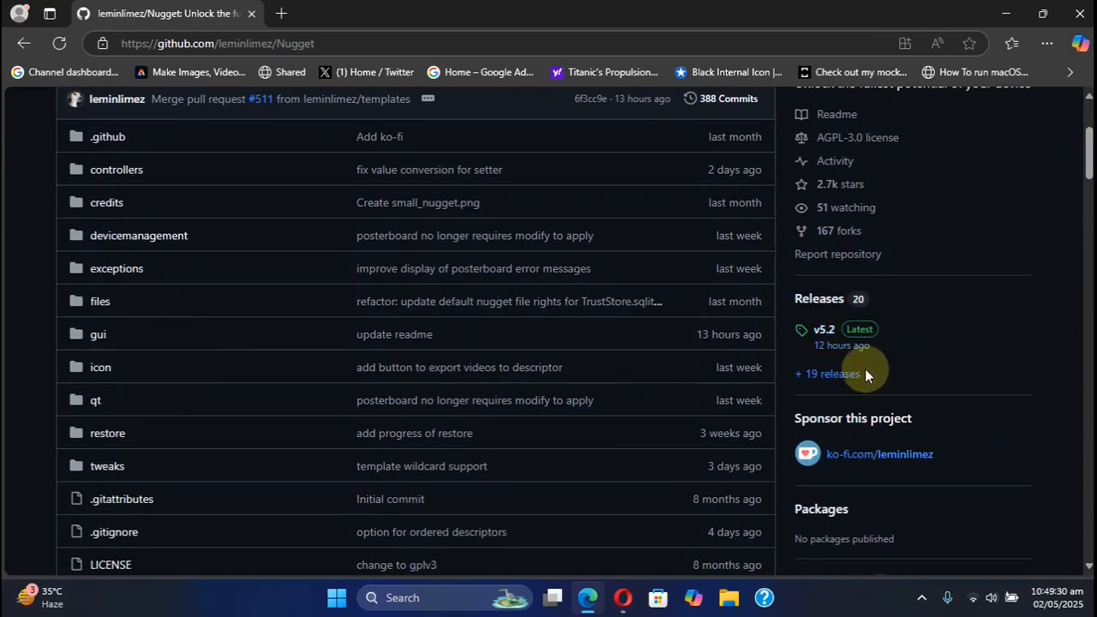
pyautogui.moveTo(989, 314)
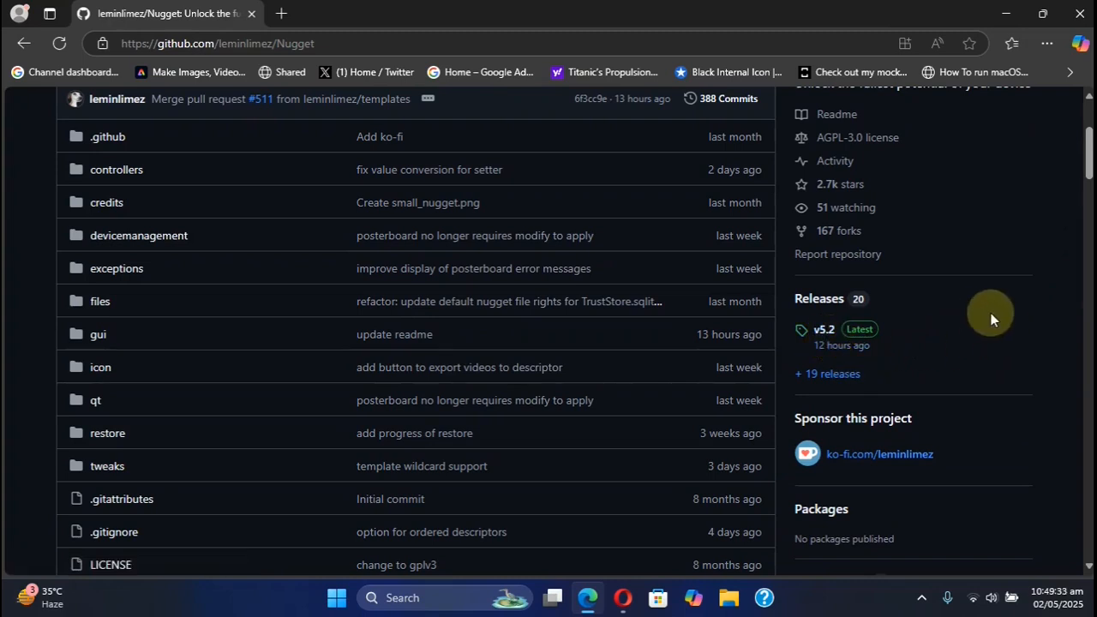
pyautogui.moveTo(1088, 158)
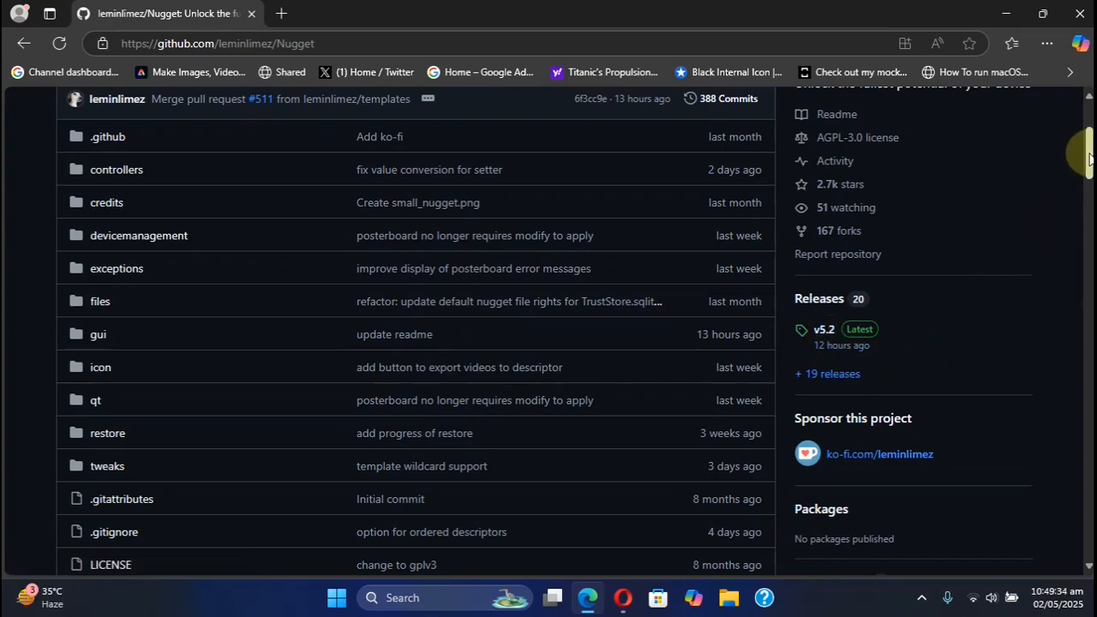
pyautogui.scroll(3)
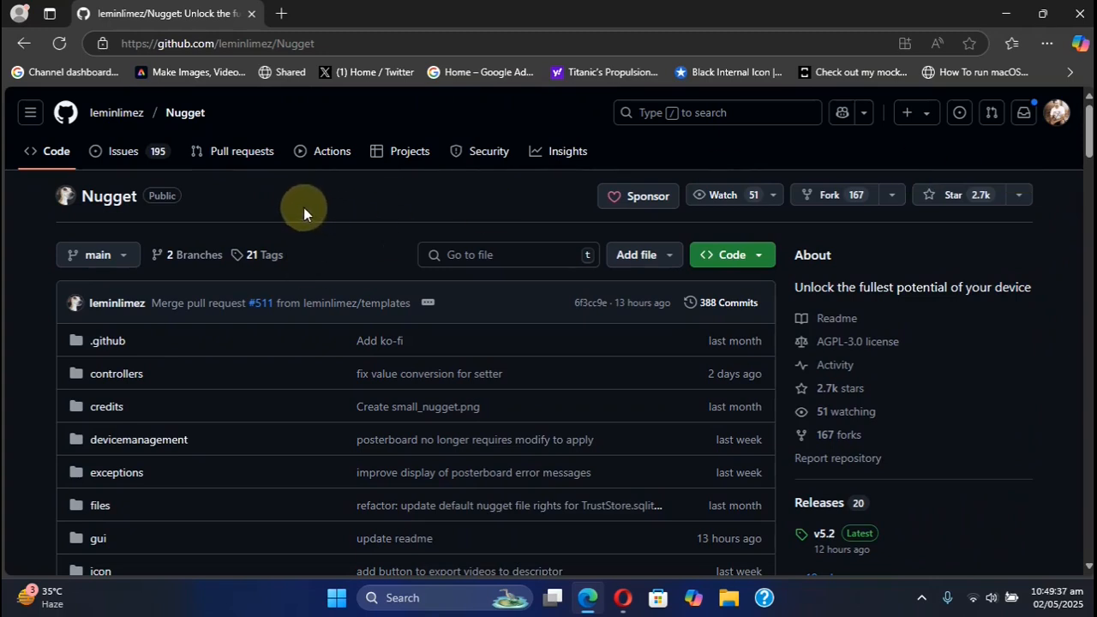
pyautogui.moveTo(968, 287)
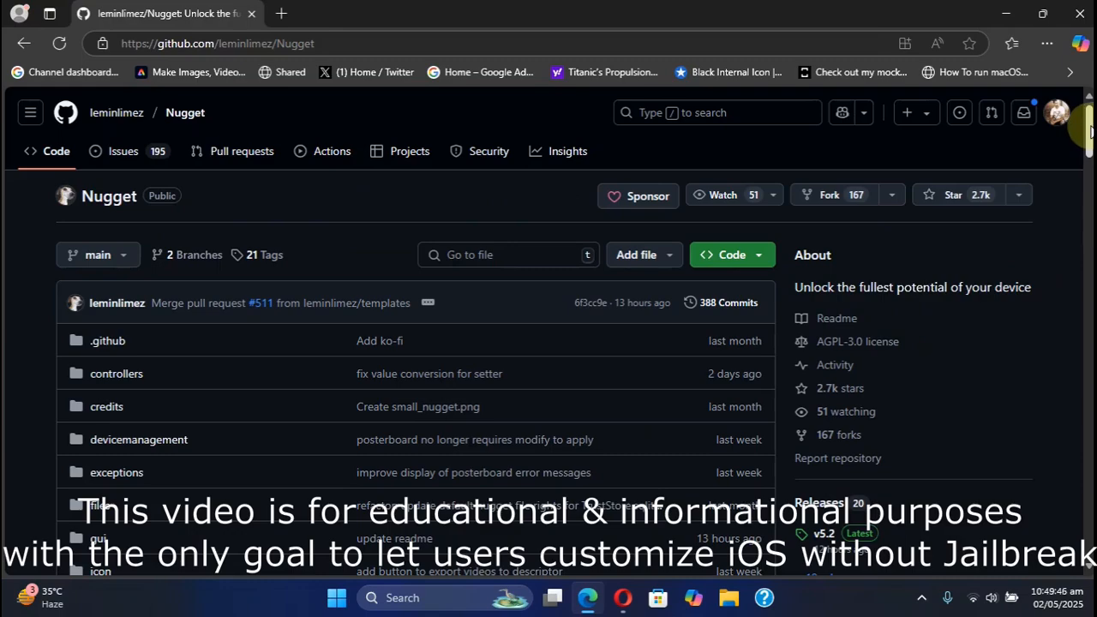
pyautogui.scroll(-3)
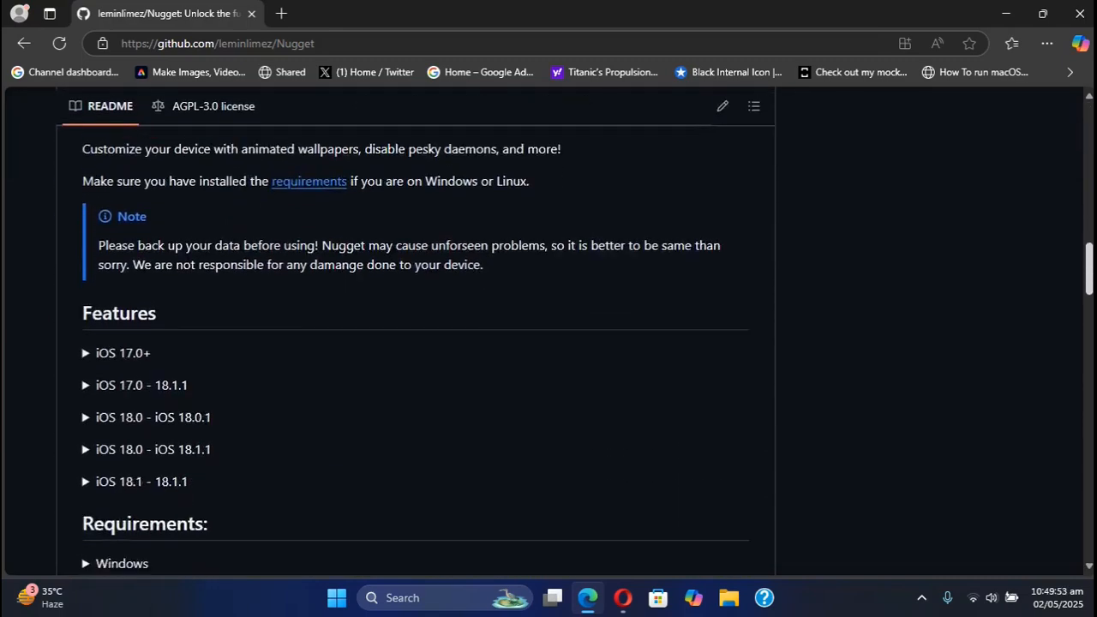
pyautogui.scroll(-3)
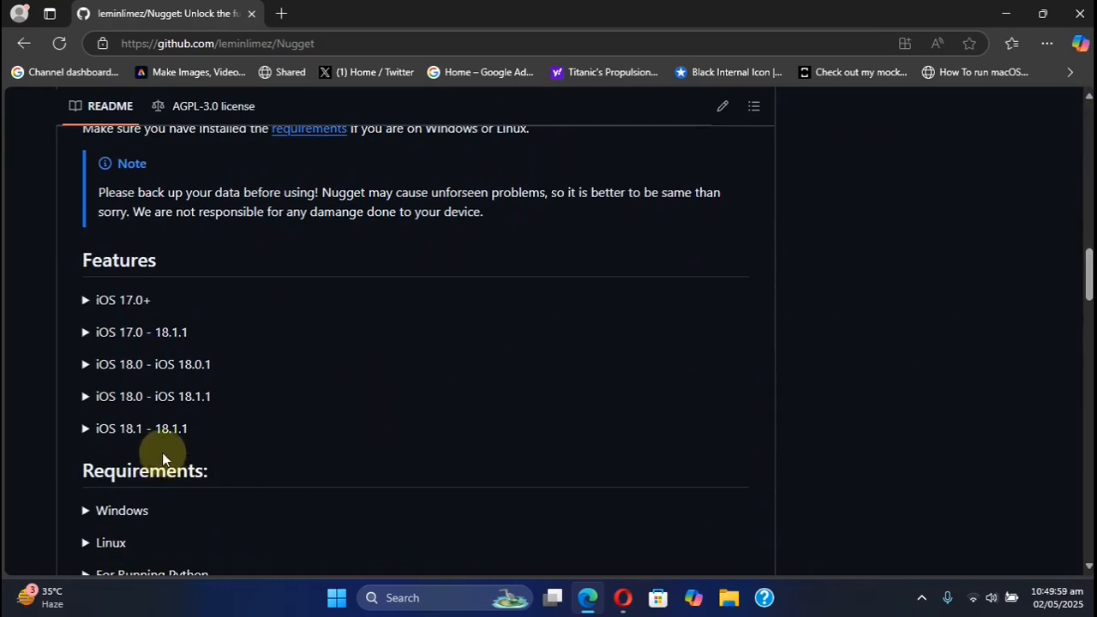
pyautogui.moveTo(449, 445)
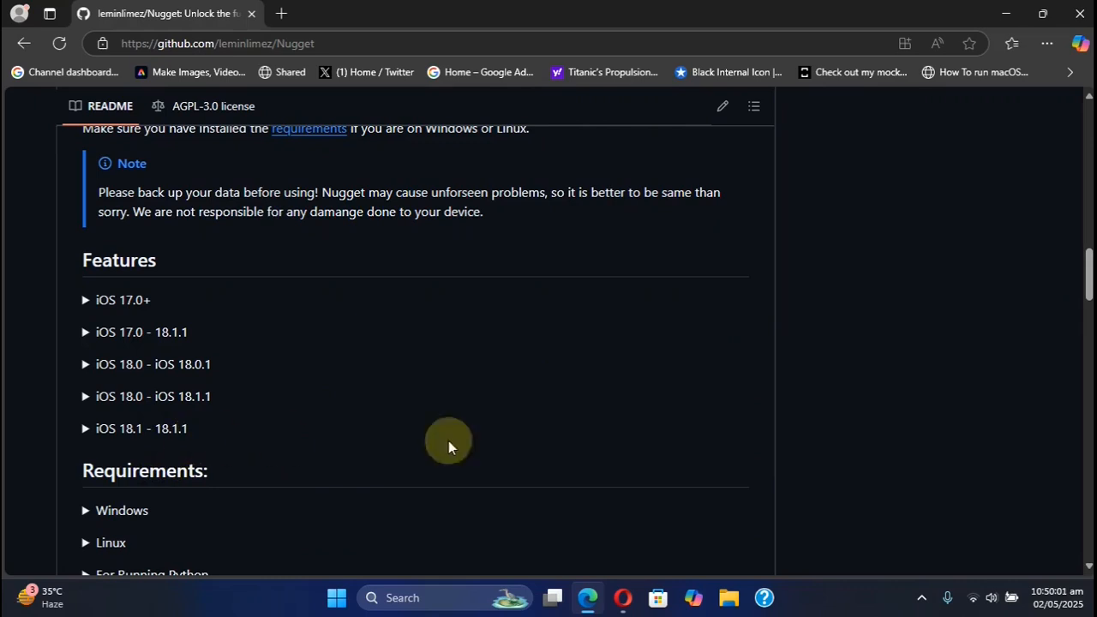
pyautogui.moveTo(1071, 265)
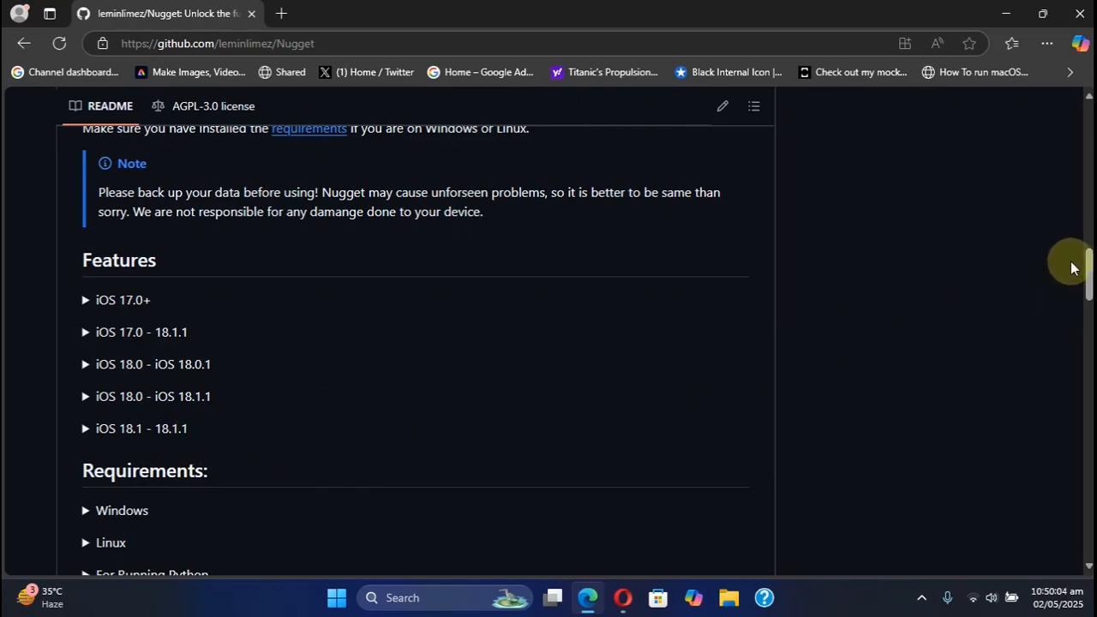
pyautogui.moveTo(1078, 276)
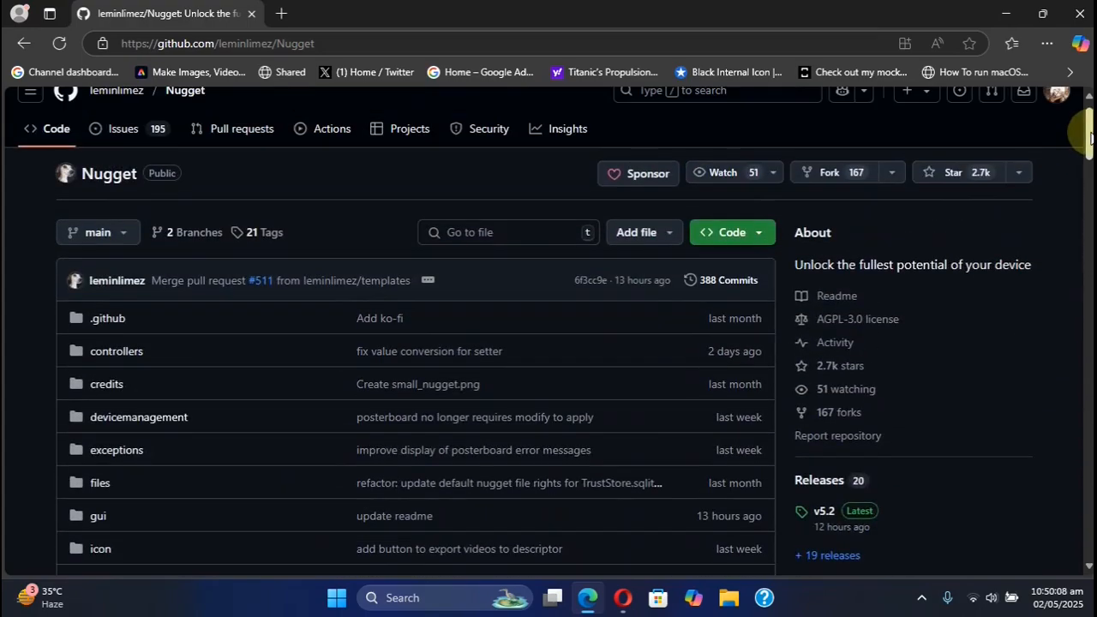
pyautogui.scroll(-3)
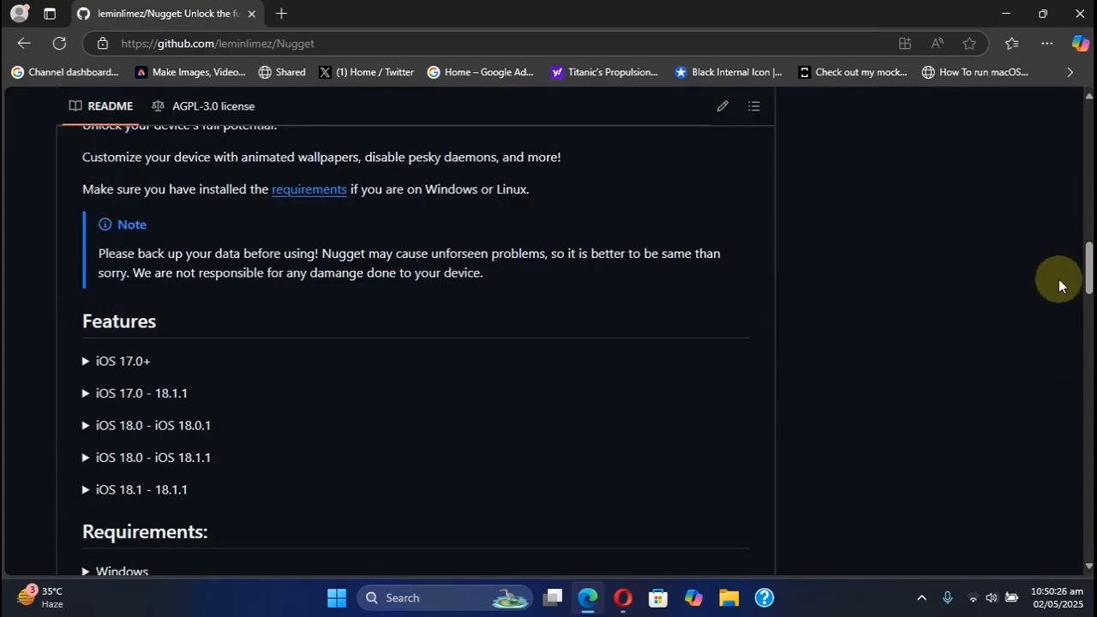
pyautogui.moveTo(129, 361)
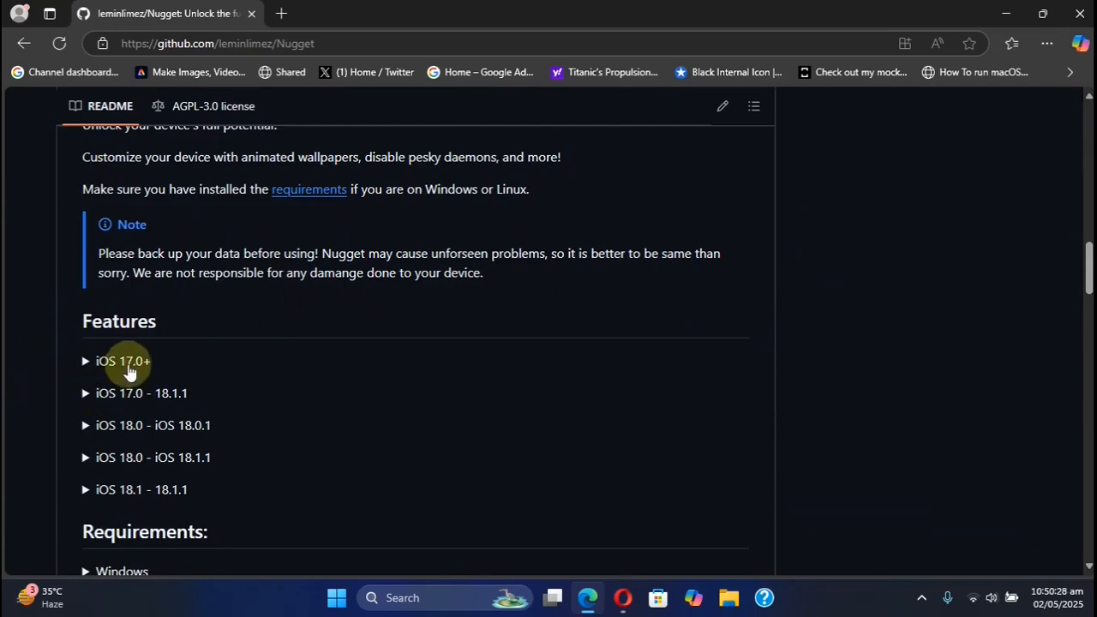
# - Scroll the README past Requirements to the Running the Python Program section
pyautogui.scroll(-3)
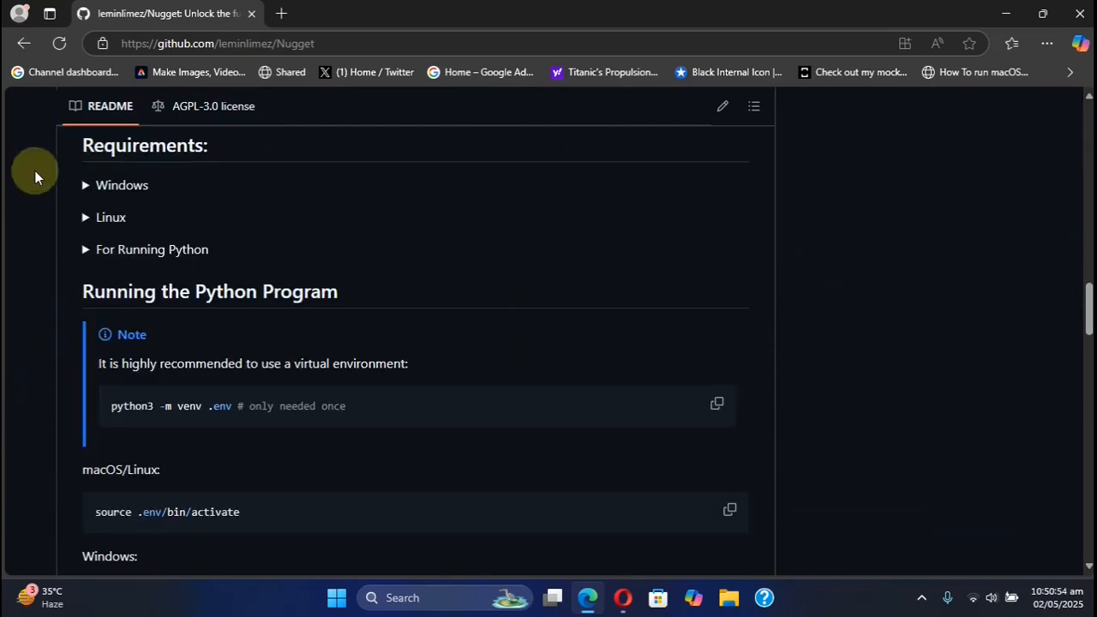
pyautogui.moveTo(68, 193)
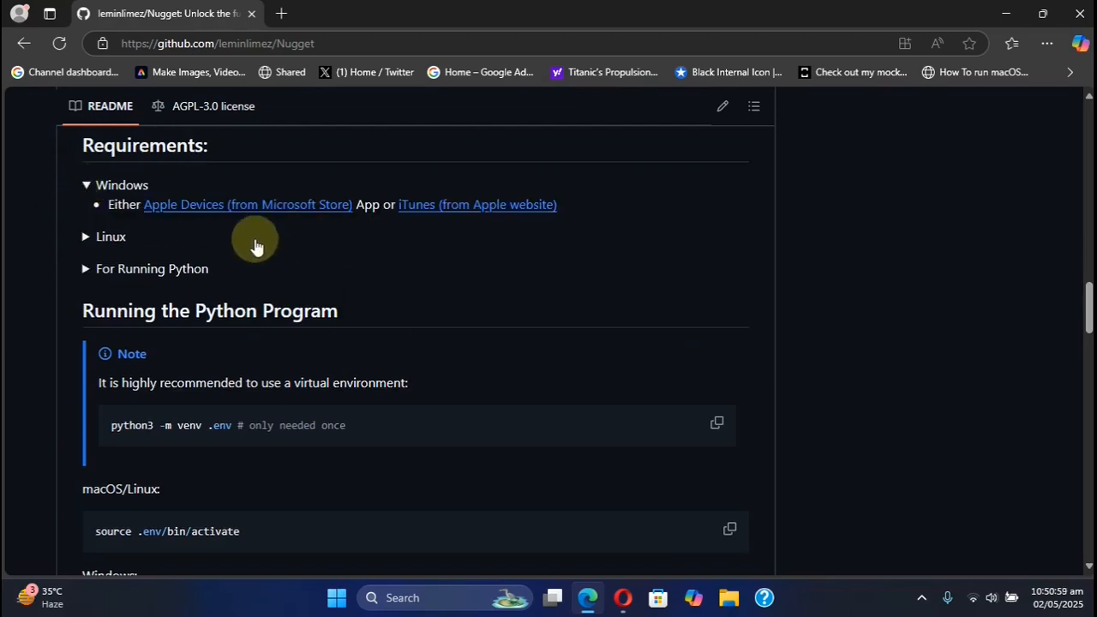
pyautogui.moveTo(229, 217)
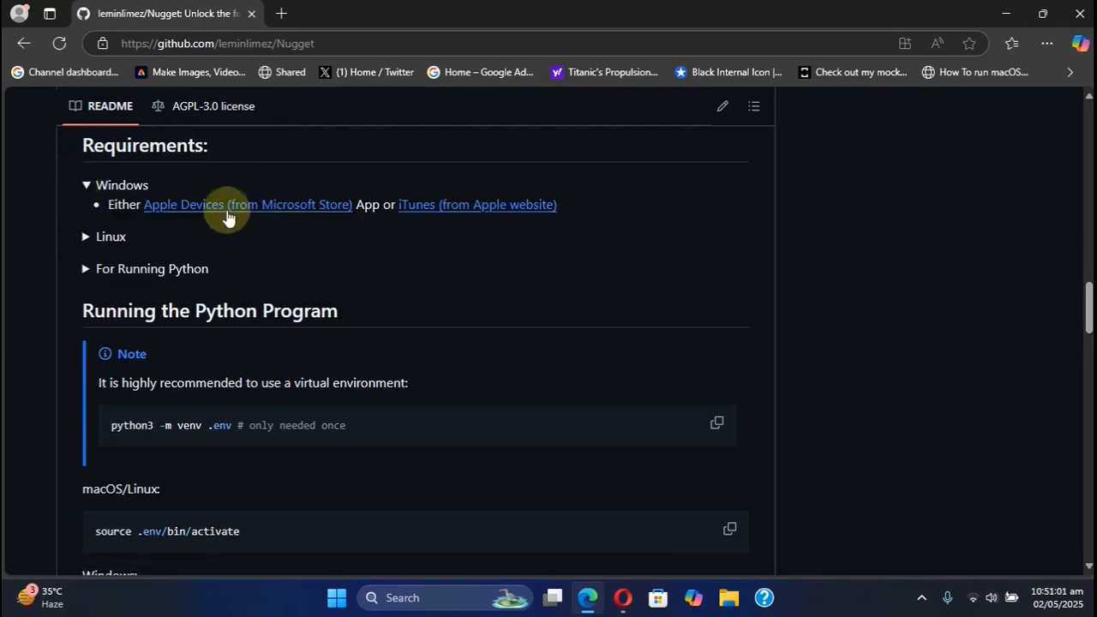
pyautogui.moveTo(283, 206)
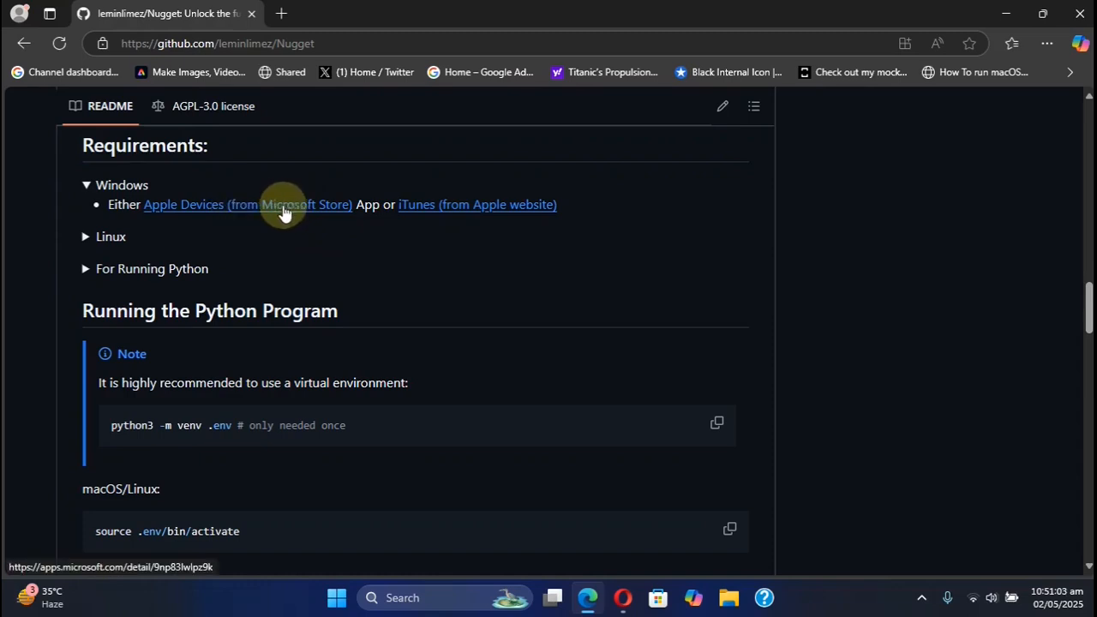
pyautogui.moveTo(501, 212)
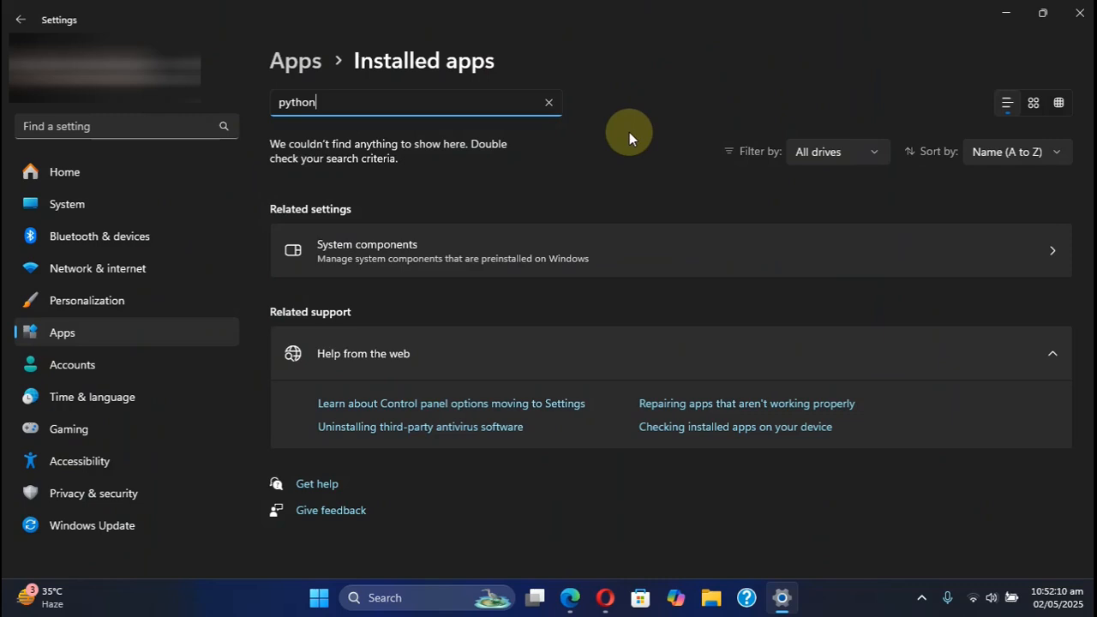
pyautogui.moveTo(638, 137)
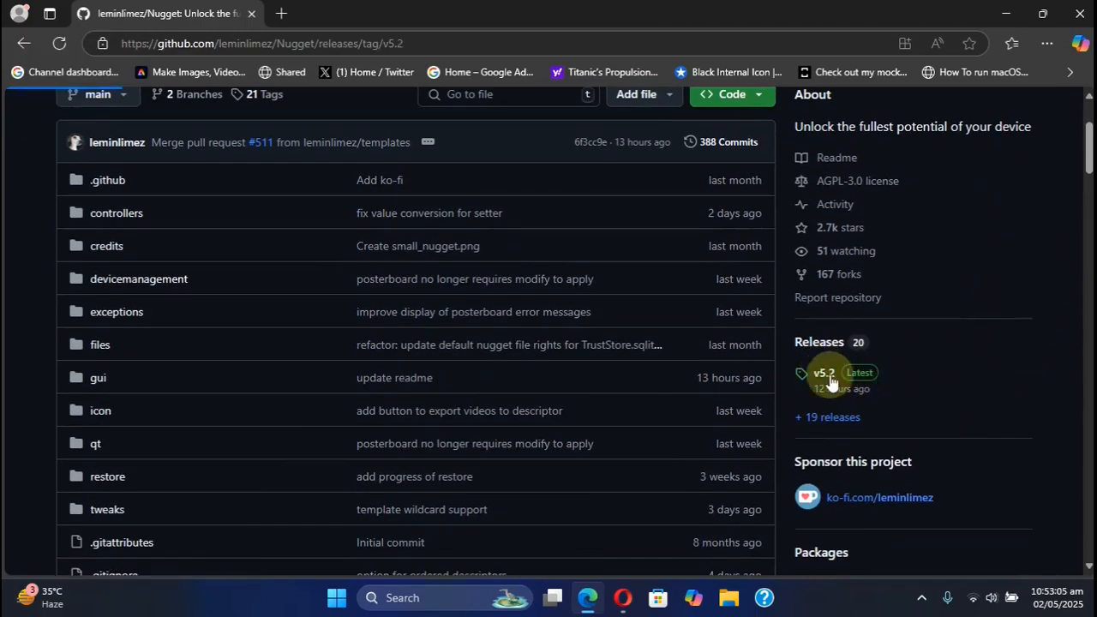
# - Open the v5.2 release notes and read from PosterBoard features down to Bug Fixes
pyautogui.click(823, 373)
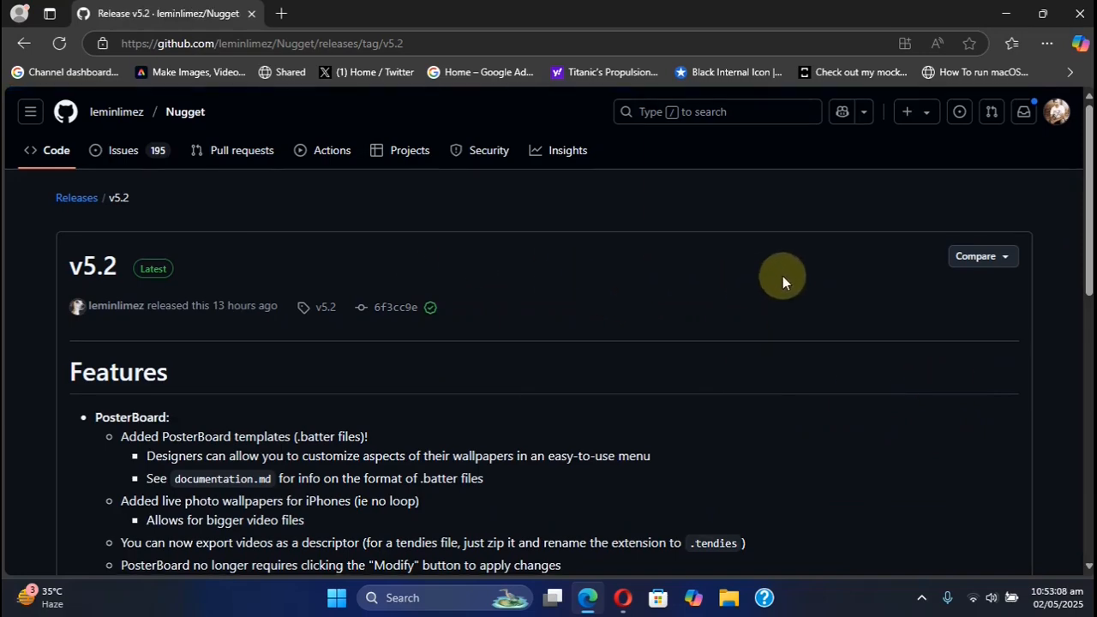
pyautogui.scroll(-3)
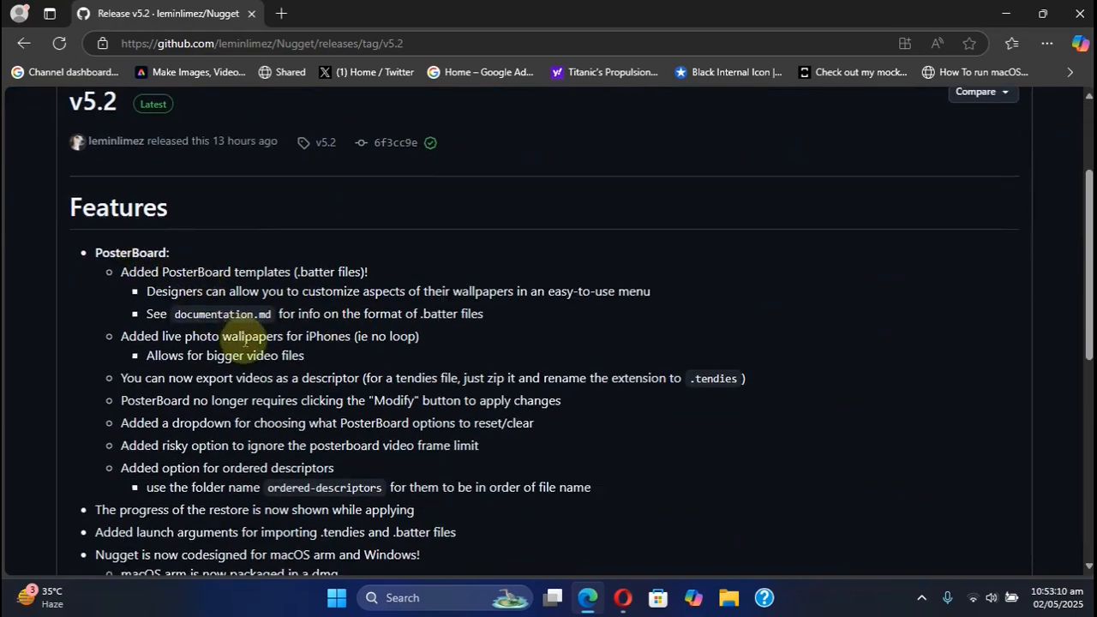
pyautogui.scroll(-3)
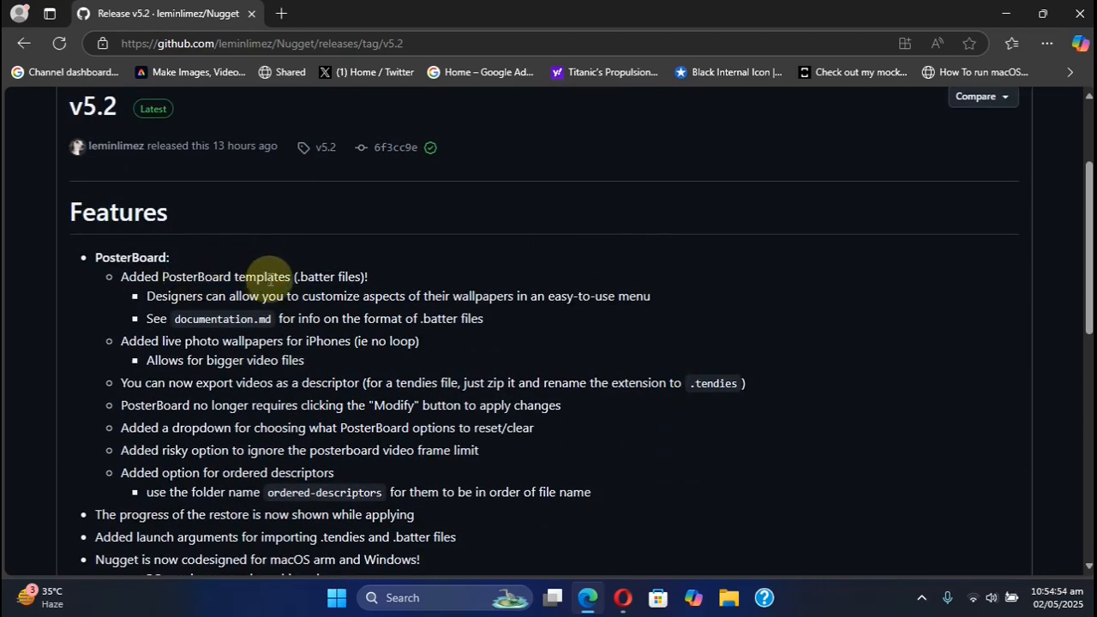
pyautogui.moveTo(563, 238)
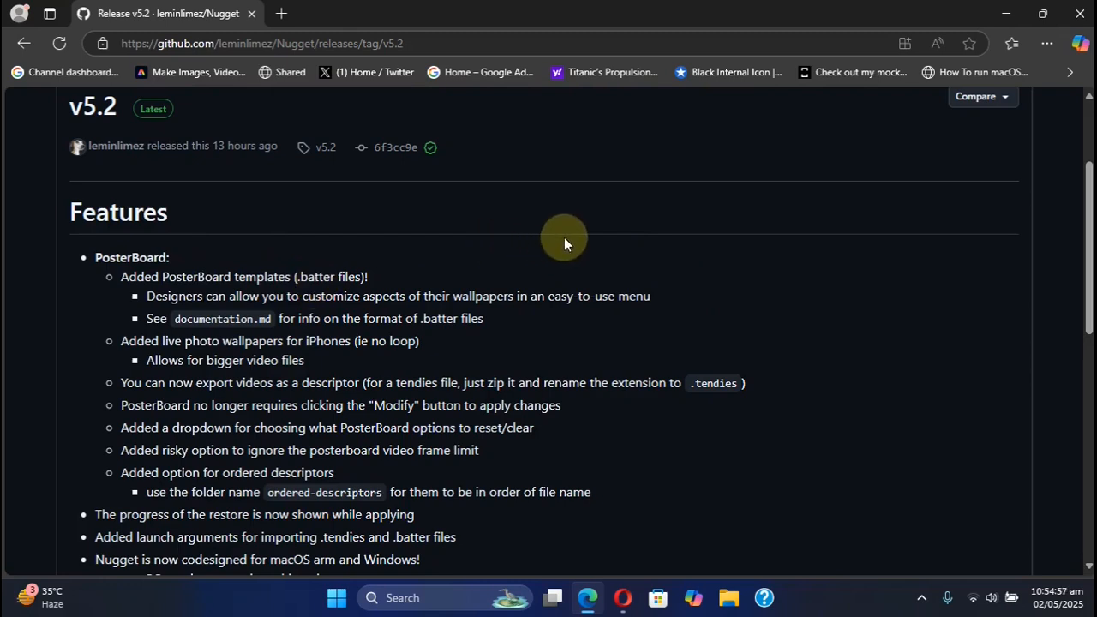
pyautogui.moveTo(673, 294)
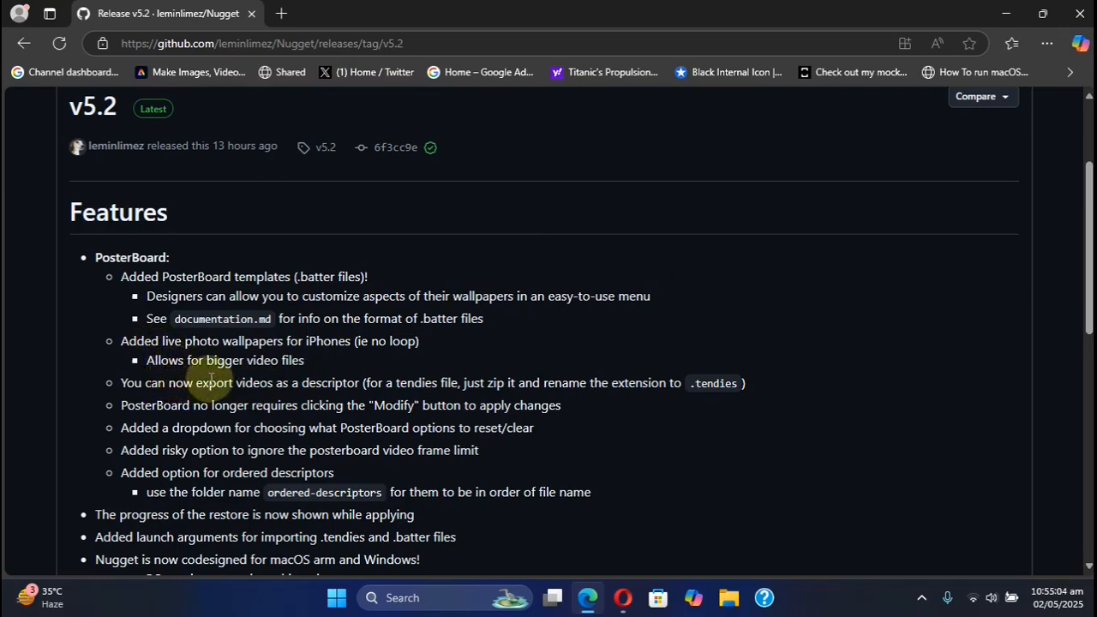
pyautogui.moveTo(317, 360)
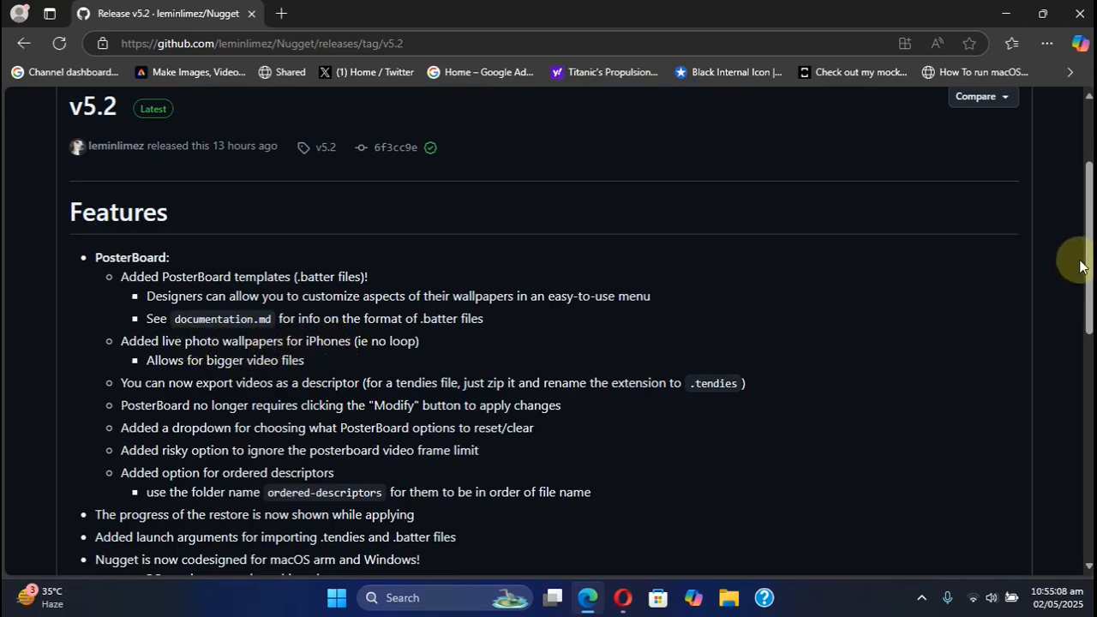
pyautogui.scroll(-3)
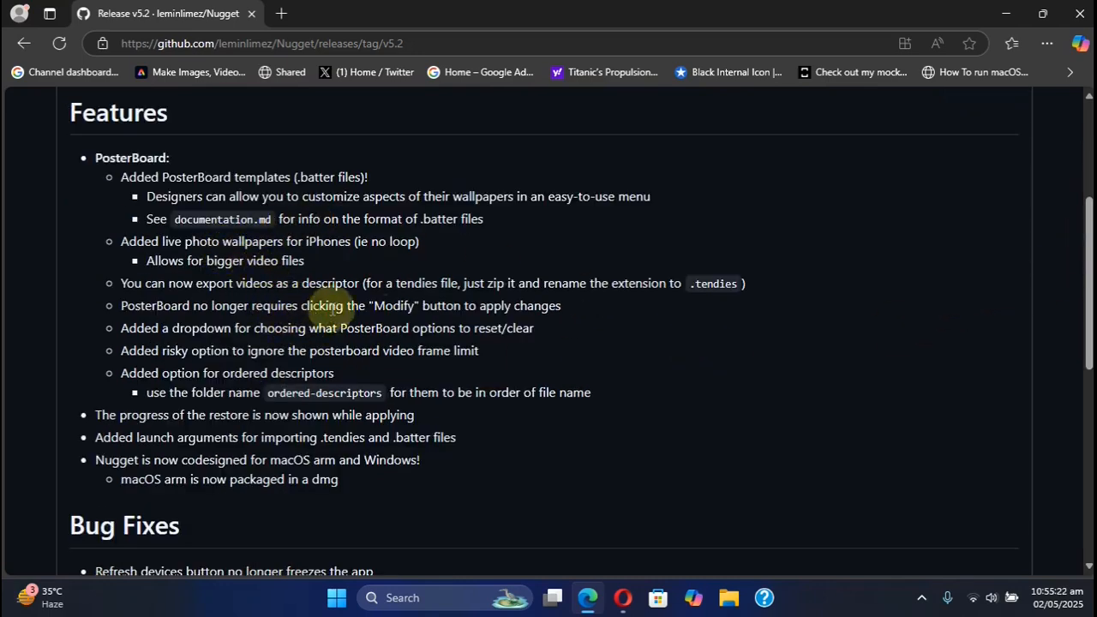
pyautogui.moveTo(615, 311)
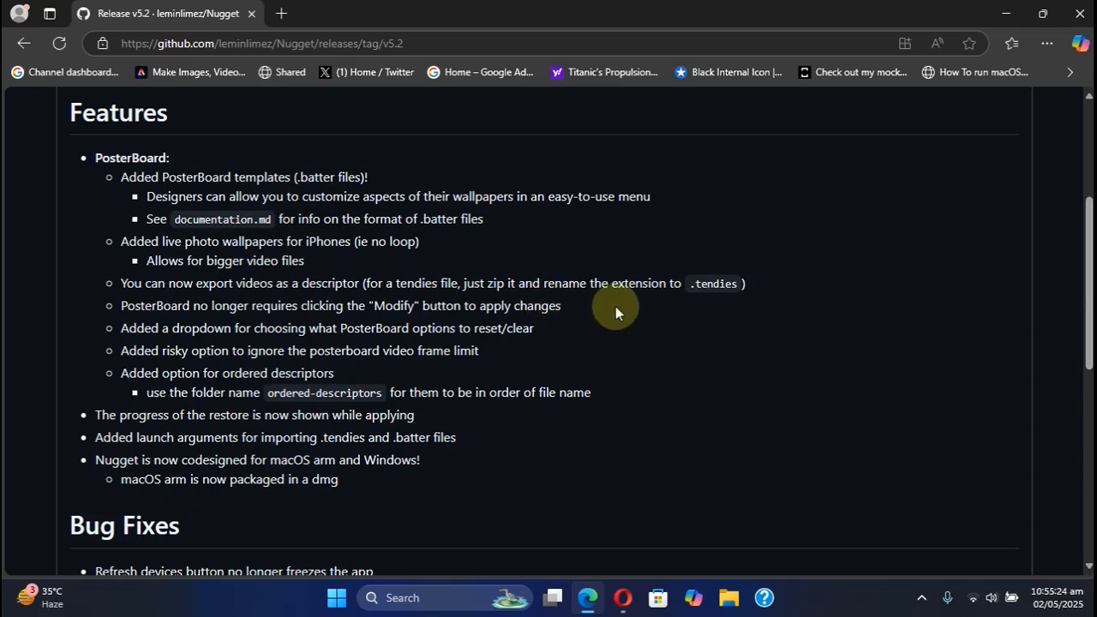
pyautogui.moveTo(285, 321)
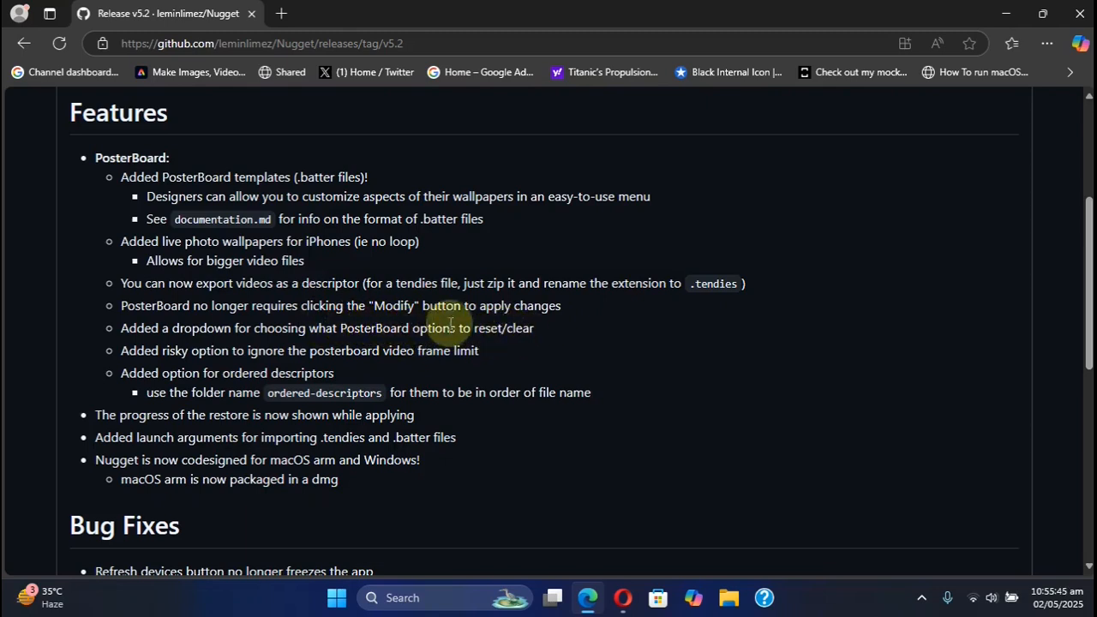
pyautogui.moveTo(296, 321)
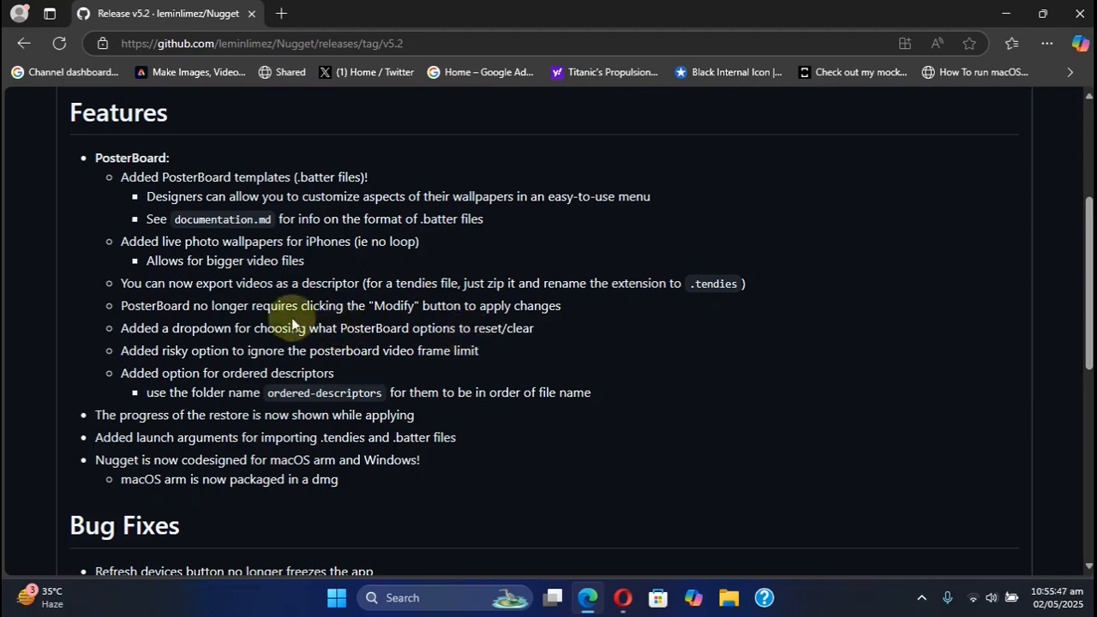
pyautogui.moveTo(303, 343)
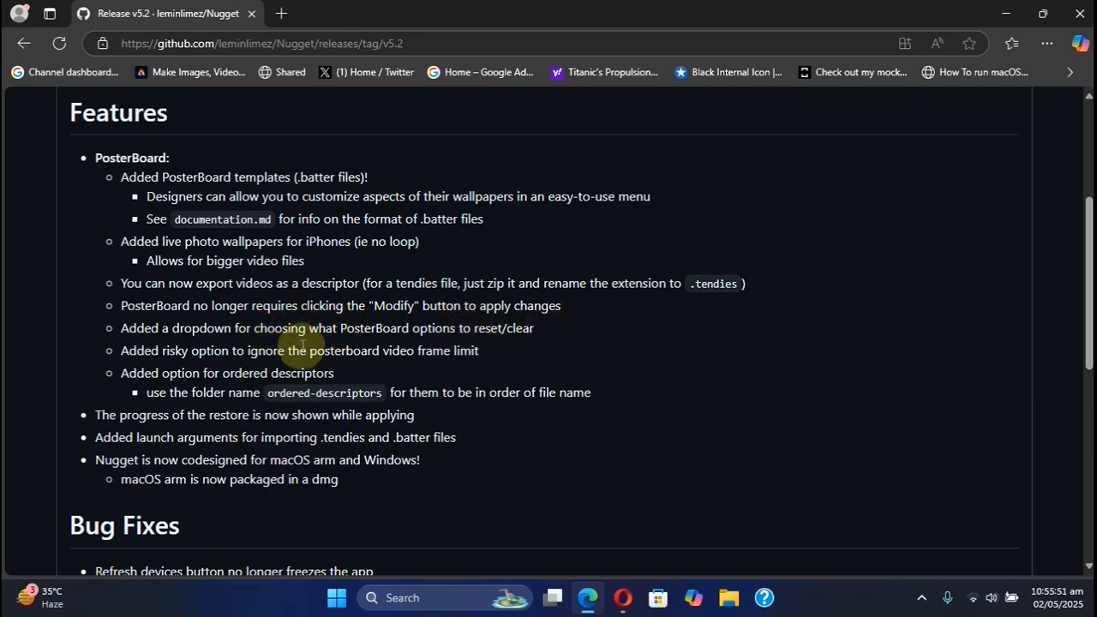
pyautogui.moveTo(417, 358)
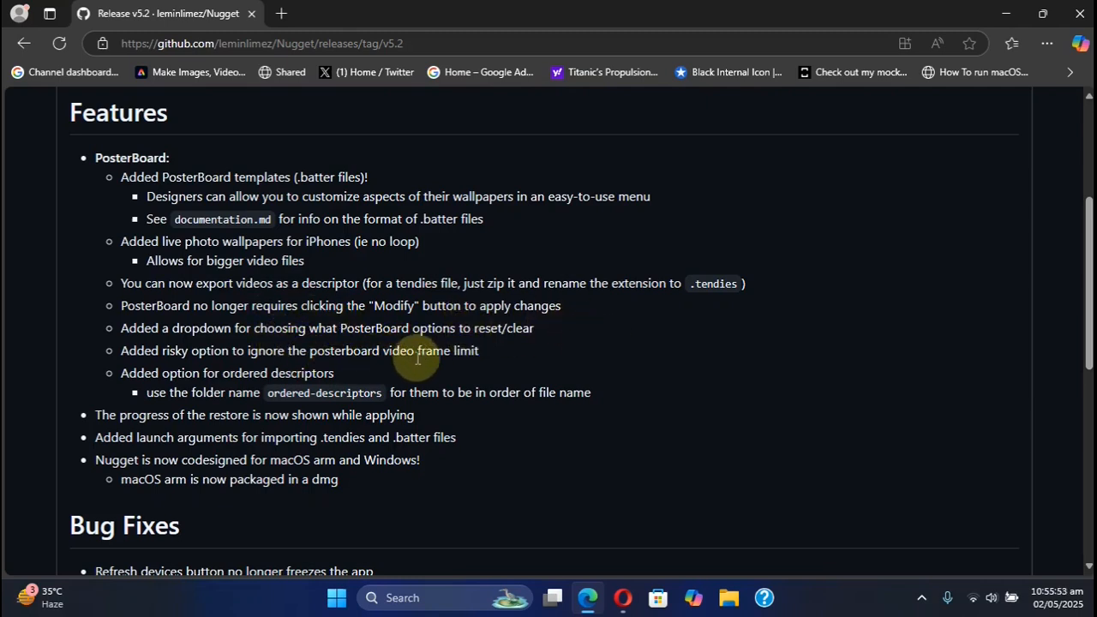
pyautogui.scroll(-3)
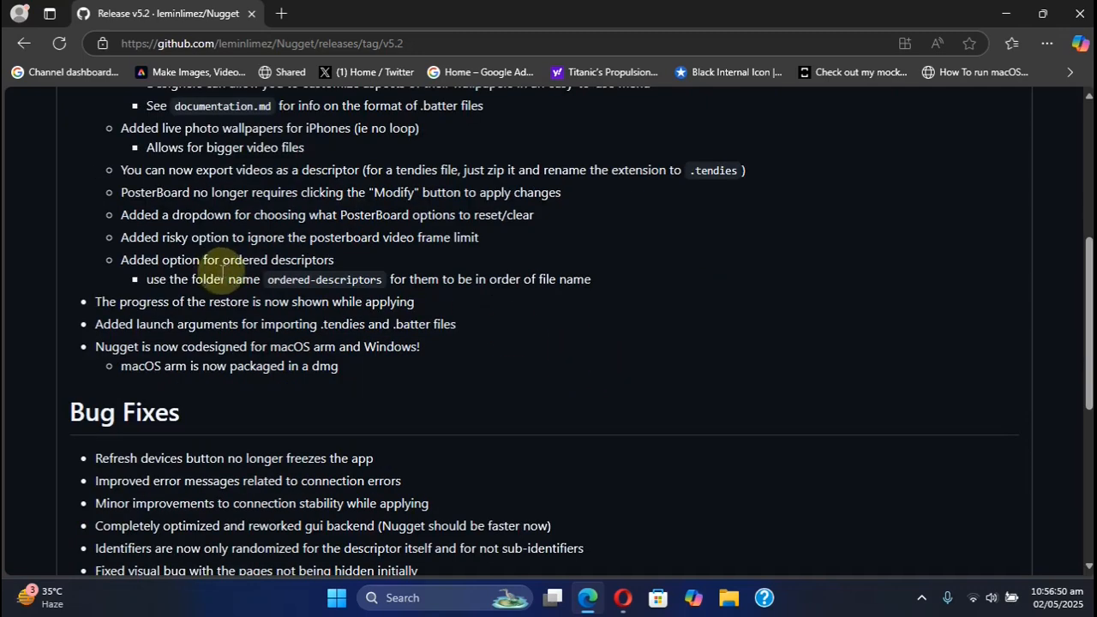
pyautogui.moveTo(383, 301)
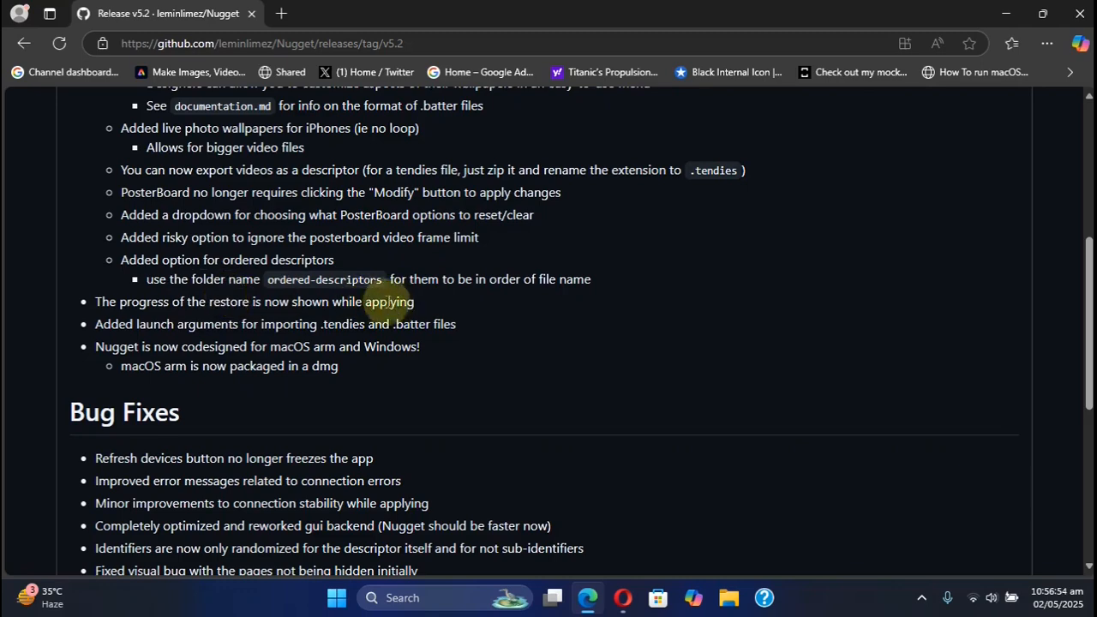
pyautogui.scroll(-3)
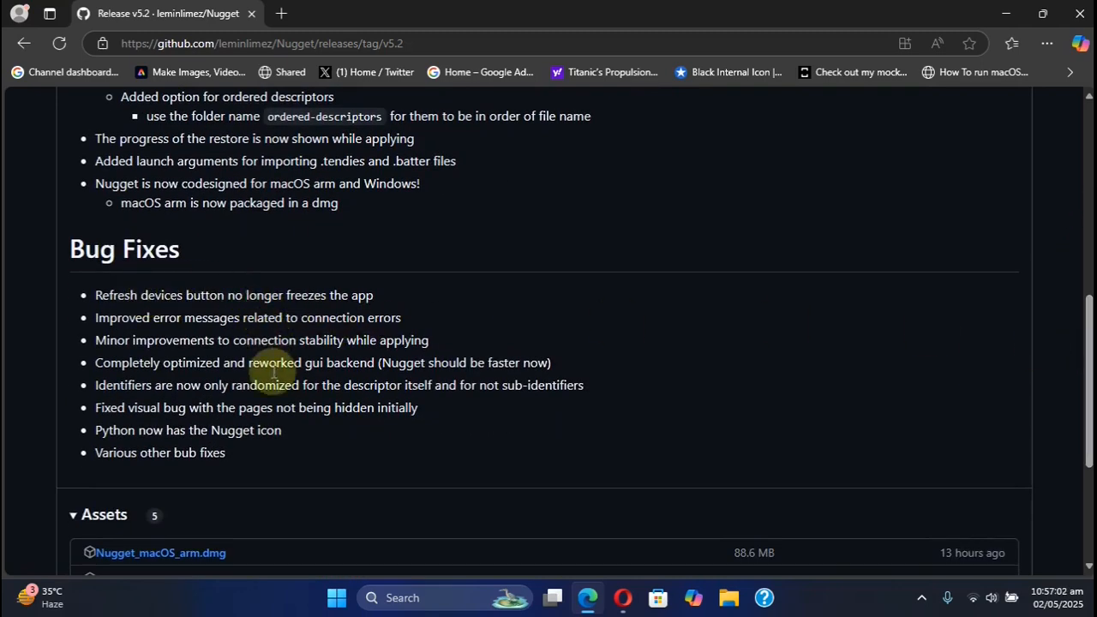
# - Scroll to the v5.2 Assets list showing Nugget_Windows.zip and the macOS downloads
pyautogui.scroll(-3)
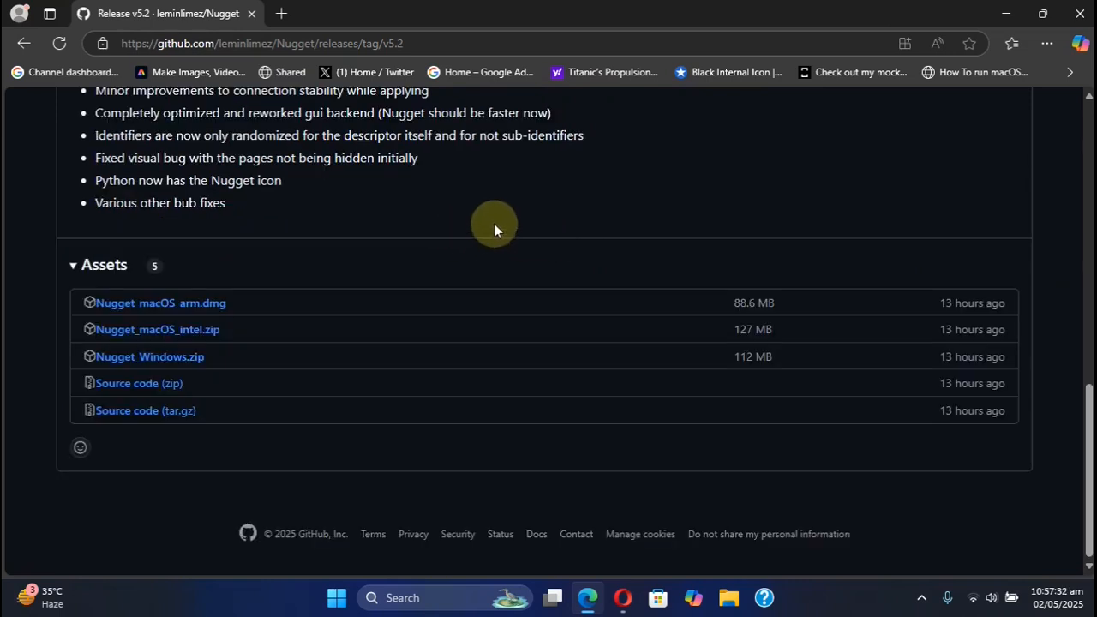
pyautogui.moveTo(540, 257)
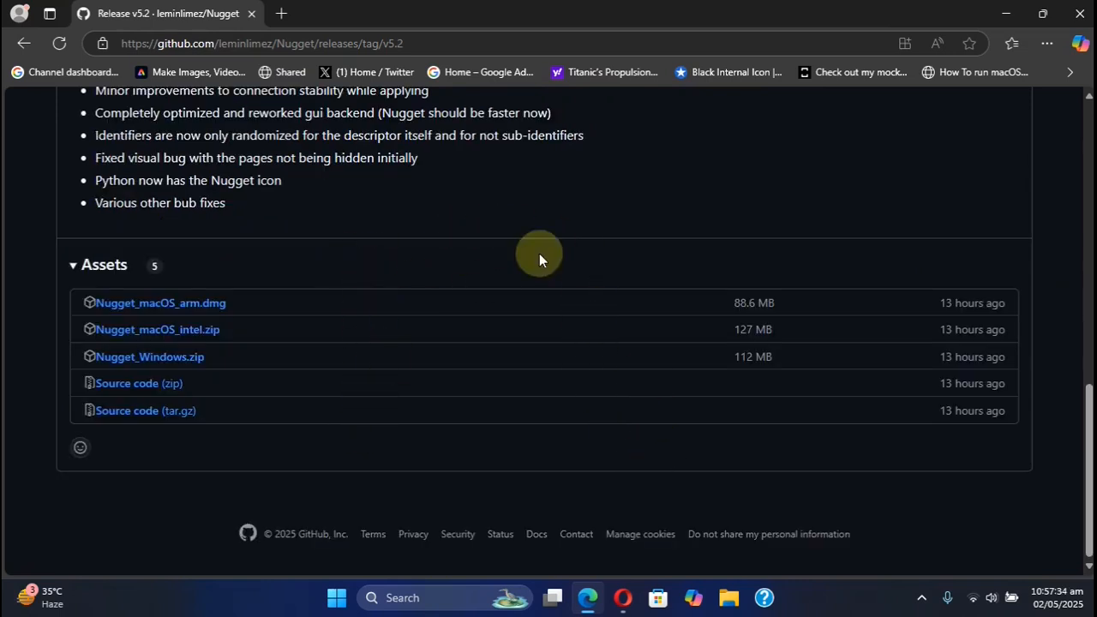
pyautogui.moveTo(215, 429)
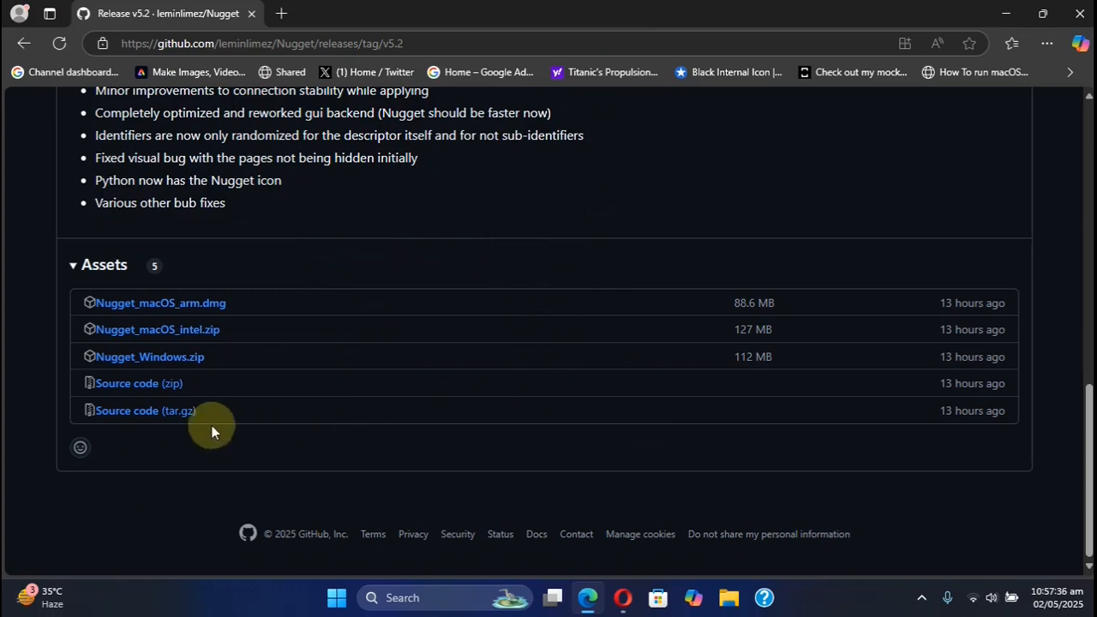
pyautogui.moveTo(150, 356)
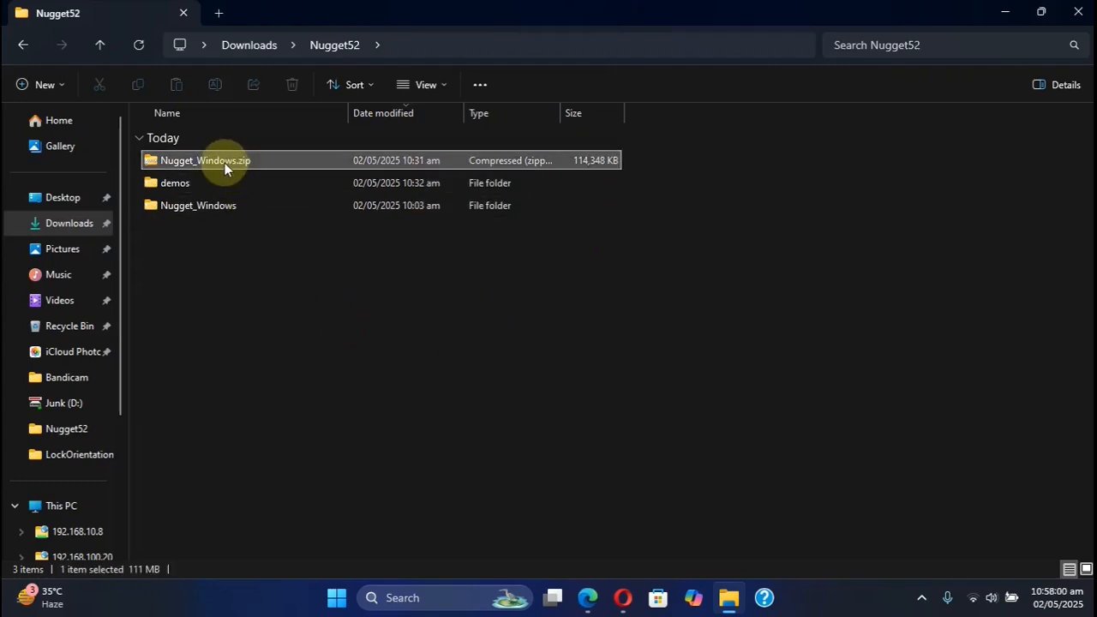
# - Go into Nugget_Windows, then Nugget, and bring up Nugget.exe's context menu
pyautogui.rightClick(205, 160)
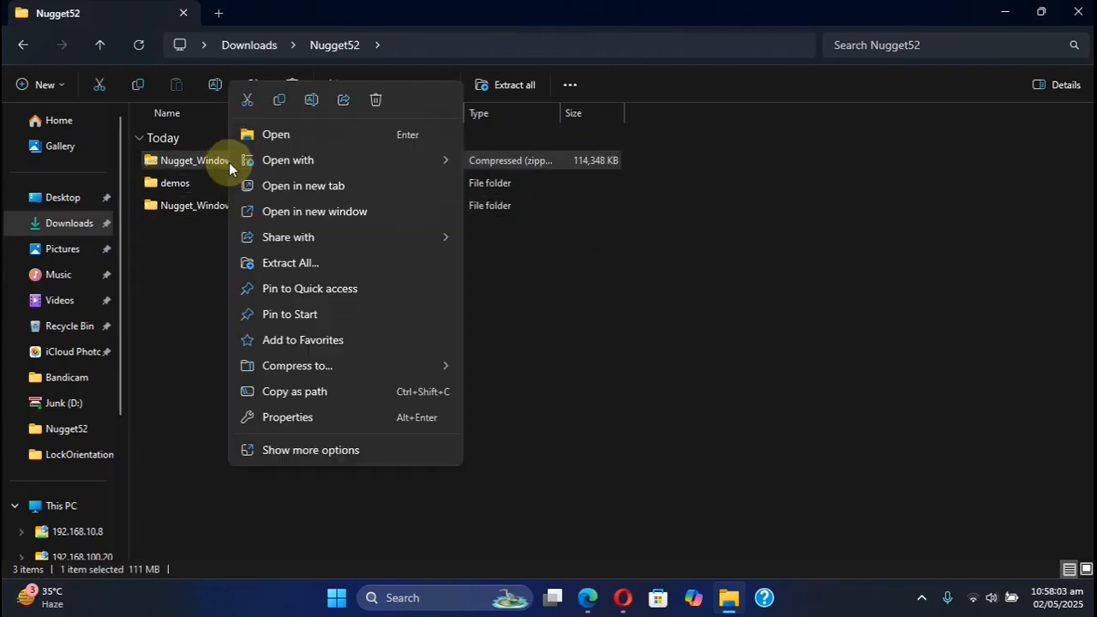
pyautogui.click(338, 252)
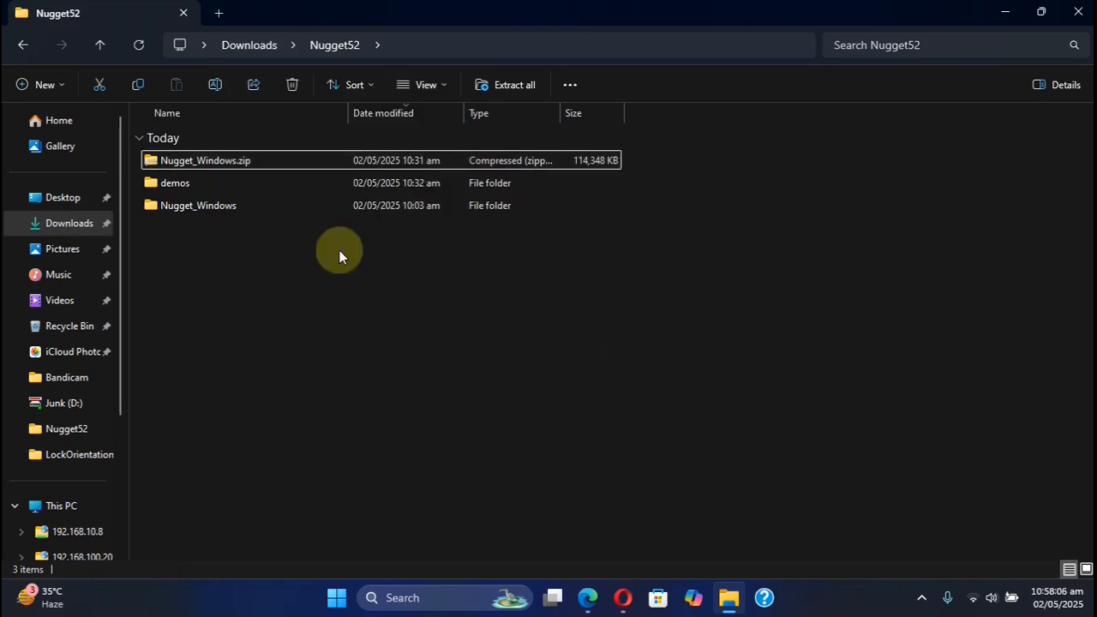
pyautogui.click(198, 205)
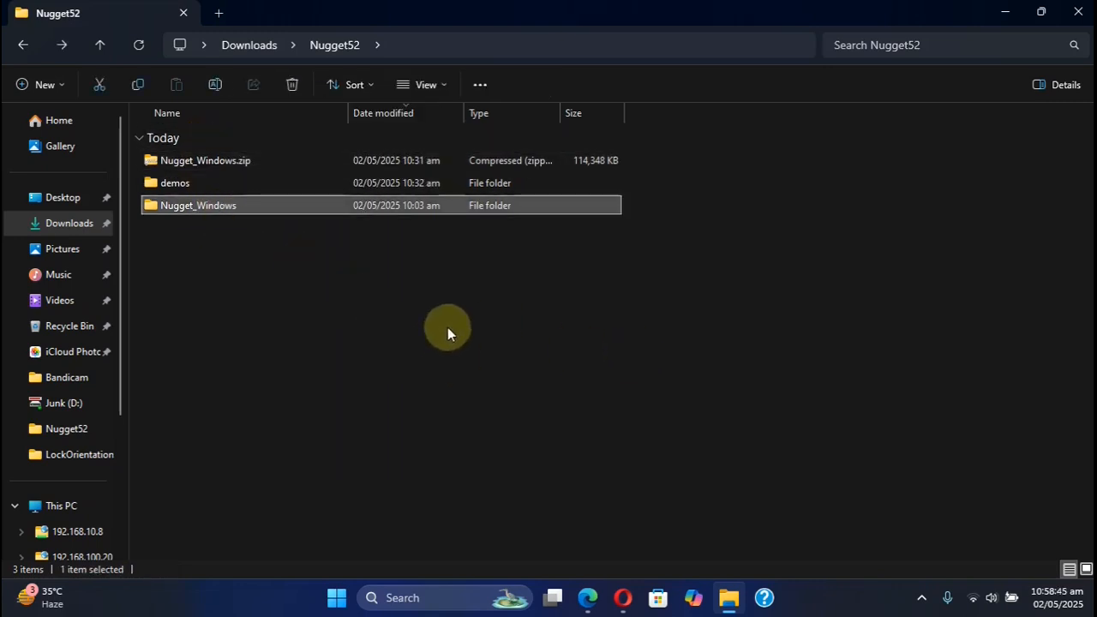
pyautogui.doubleClick(197, 204)
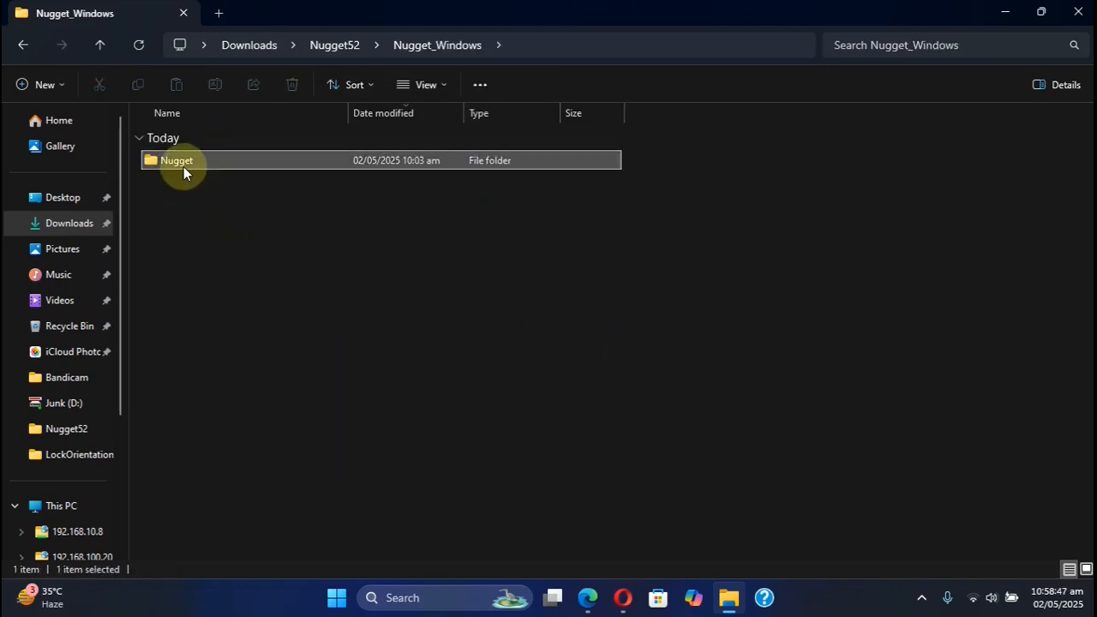
pyautogui.doubleClick(176, 161)
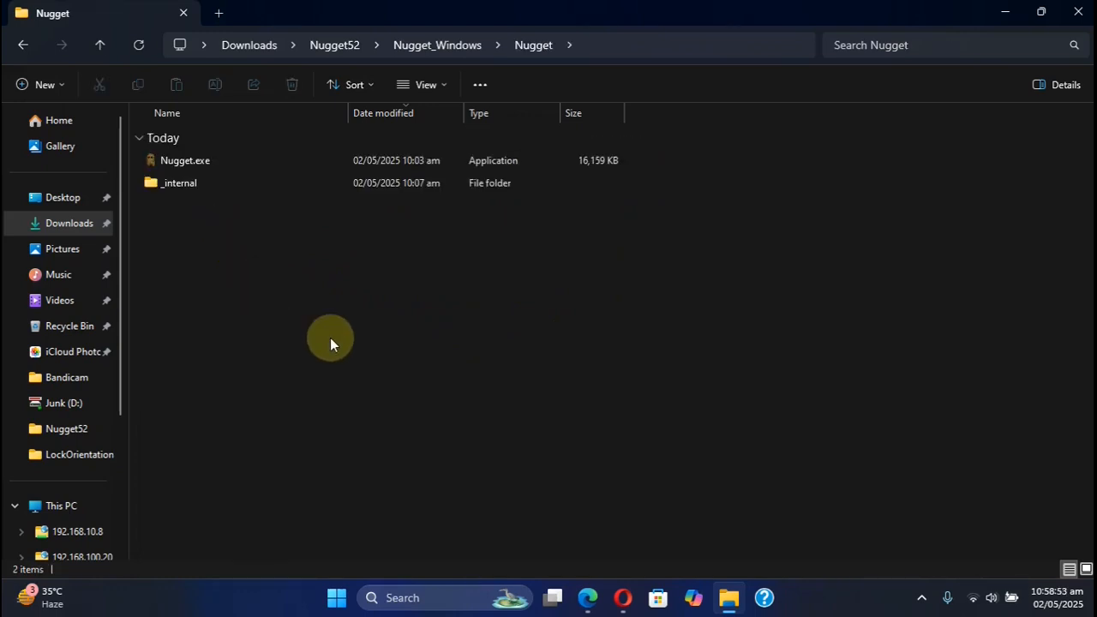
pyautogui.click(184, 160)
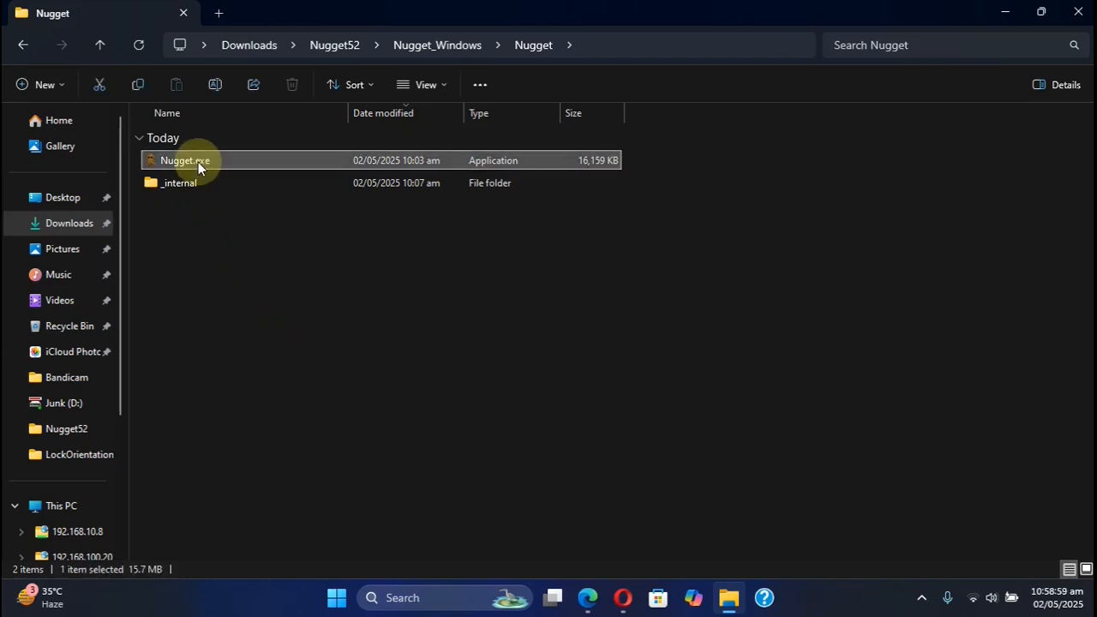
pyautogui.rightClick(184, 160)
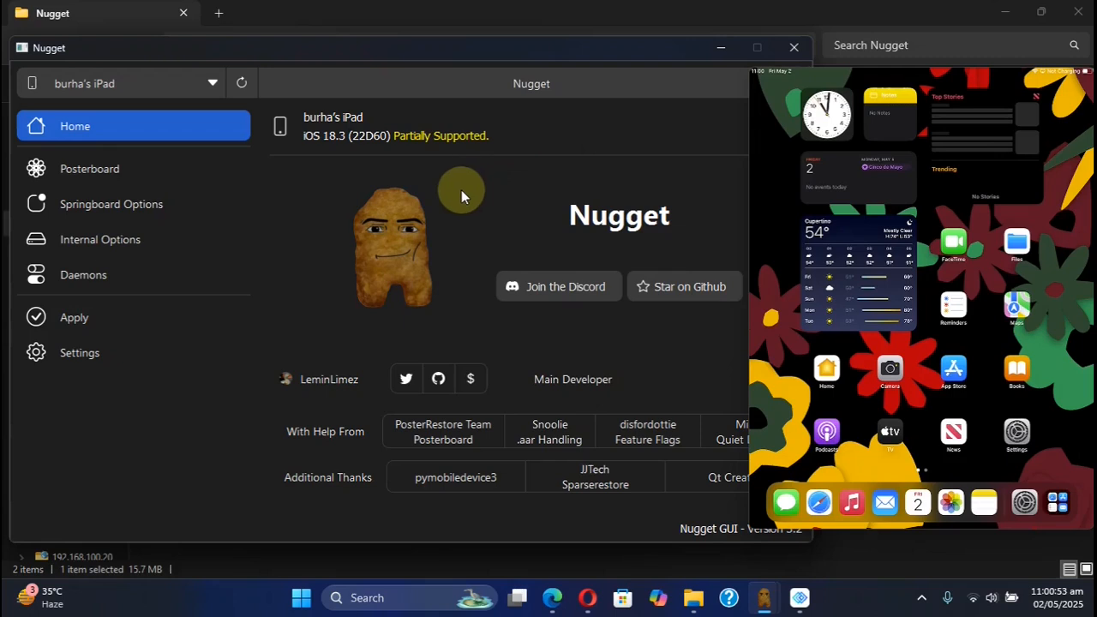
pyautogui.moveTo(341, 176)
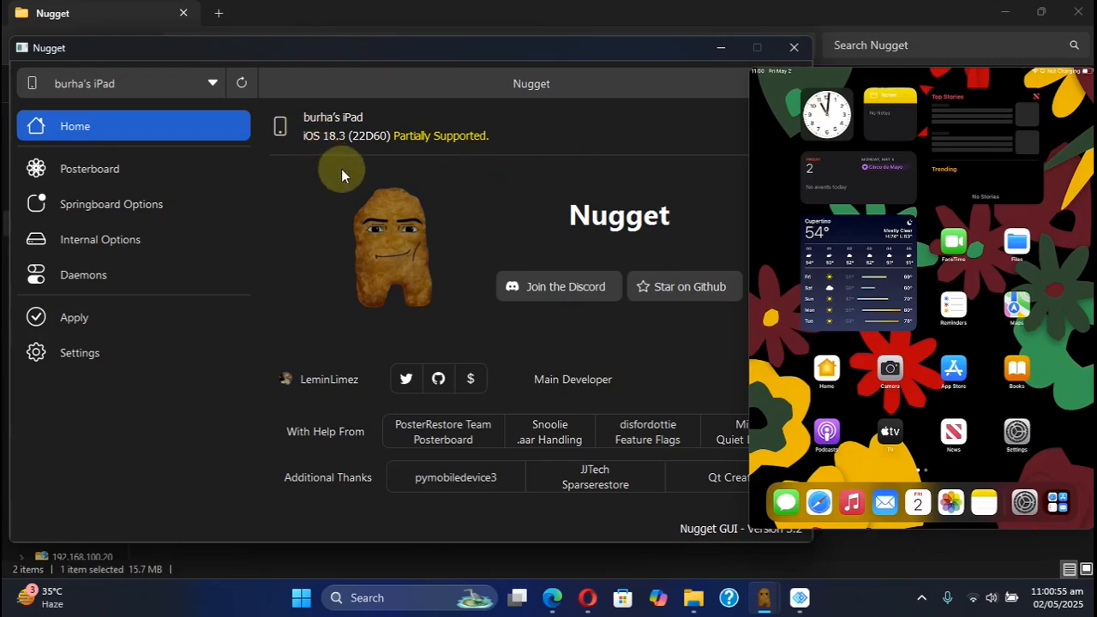
pyautogui.moveTo(324, 169)
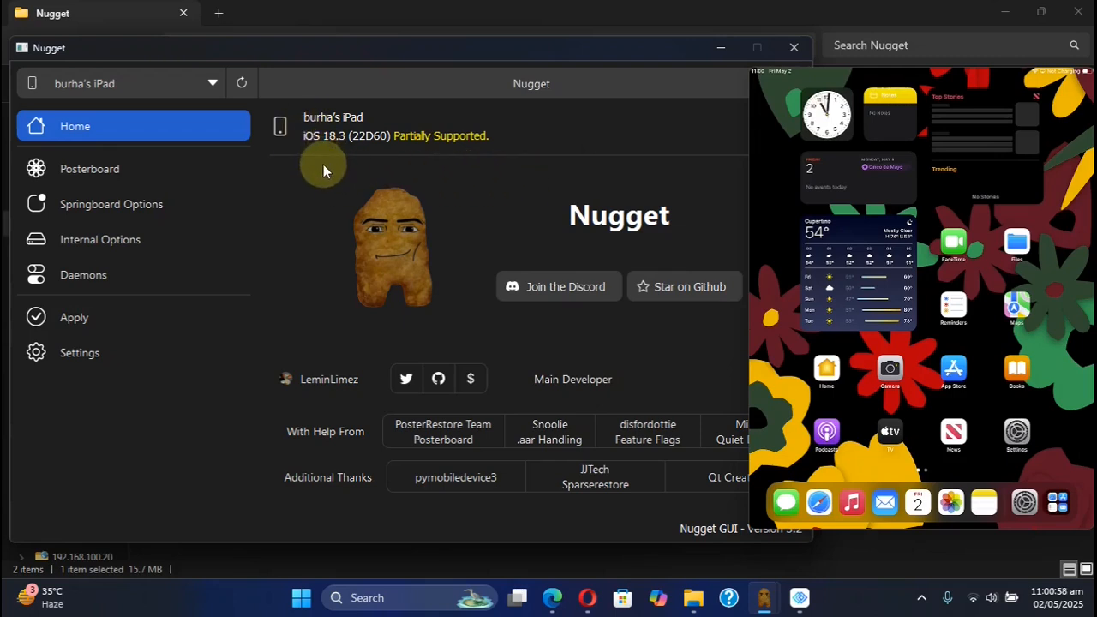
pyautogui.moveTo(540, 188)
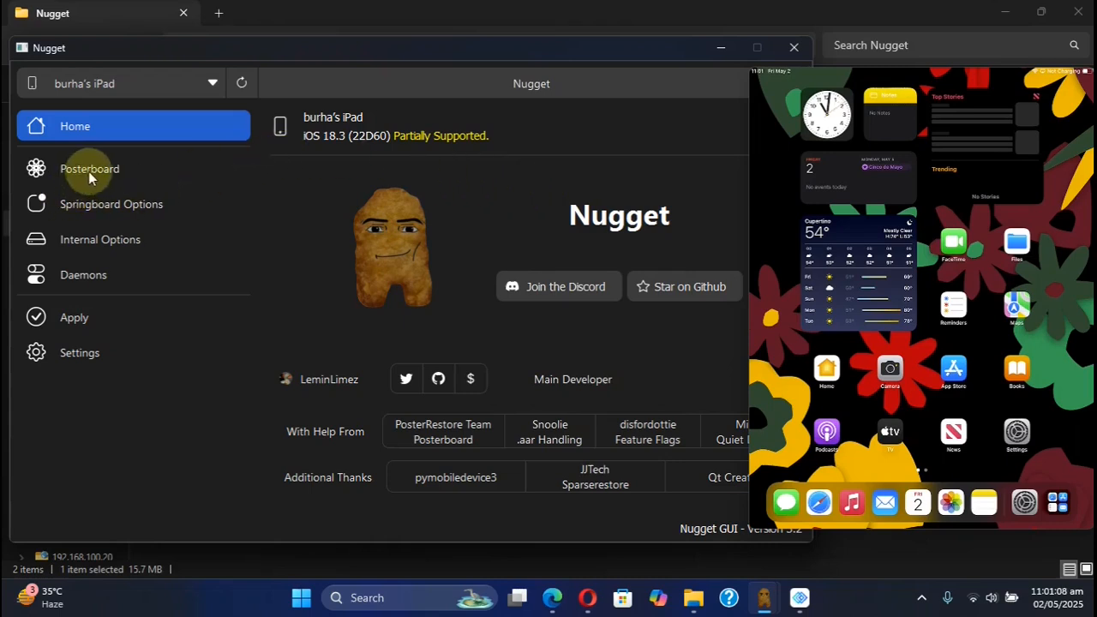
# - Open Posterboard and look through the Video and Tendies tabs before settling on Templates
pyautogui.click(89, 168)
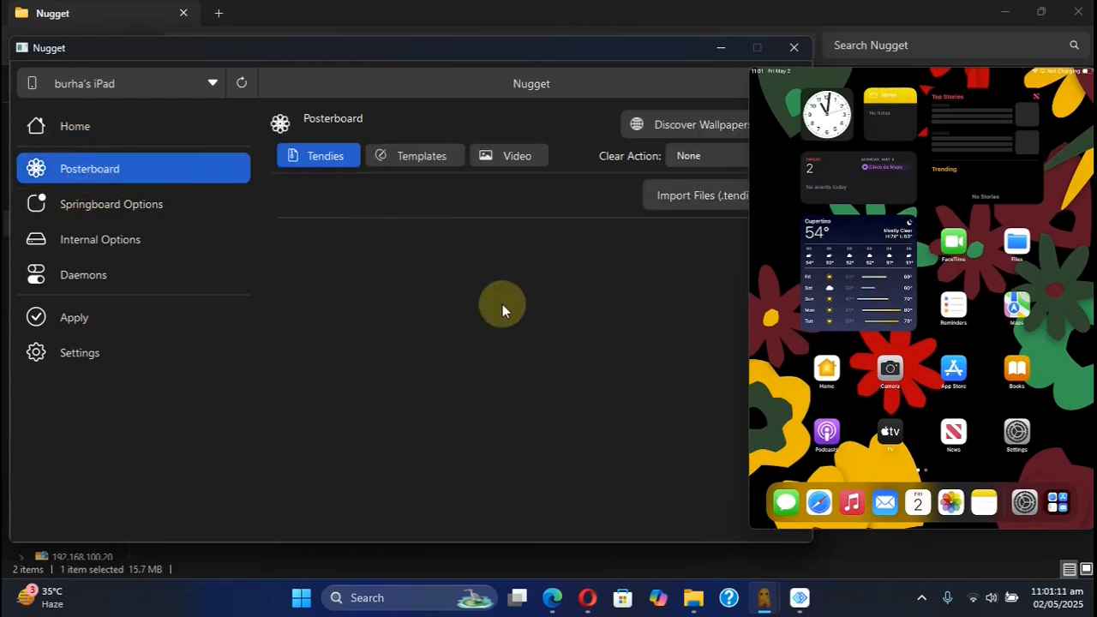
pyautogui.moveTo(390, 238)
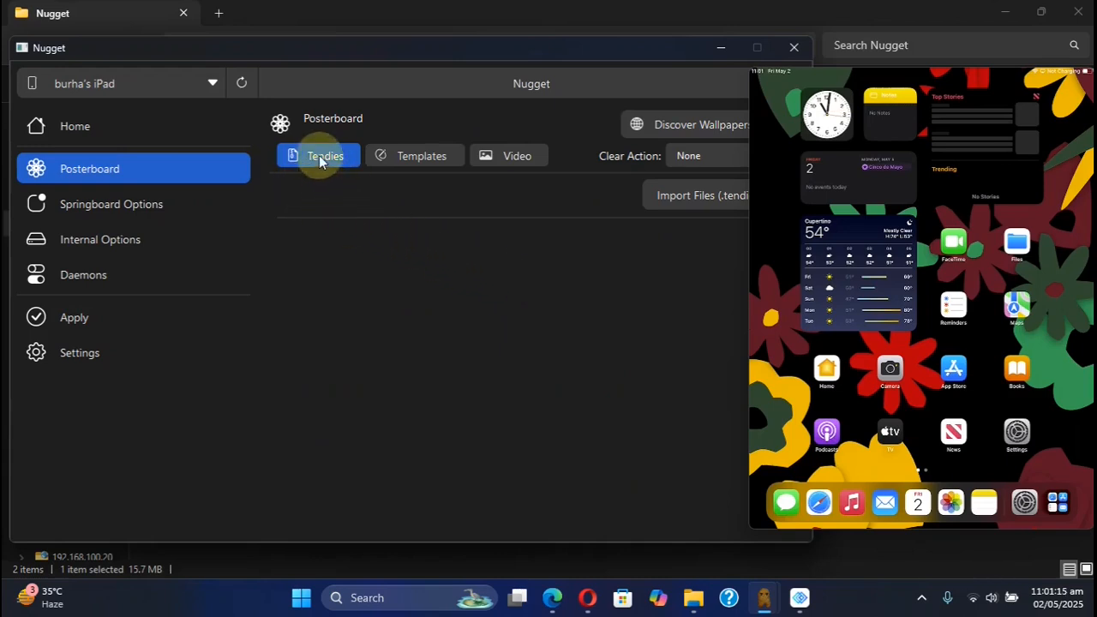
pyautogui.click(517, 155)
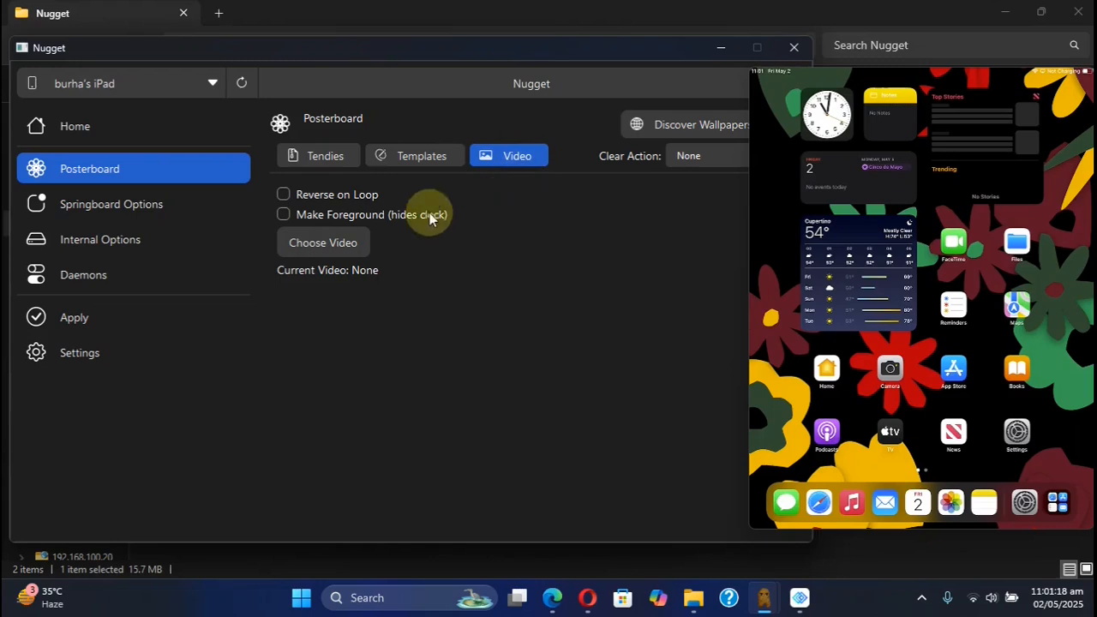
pyautogui.click(317, 155)
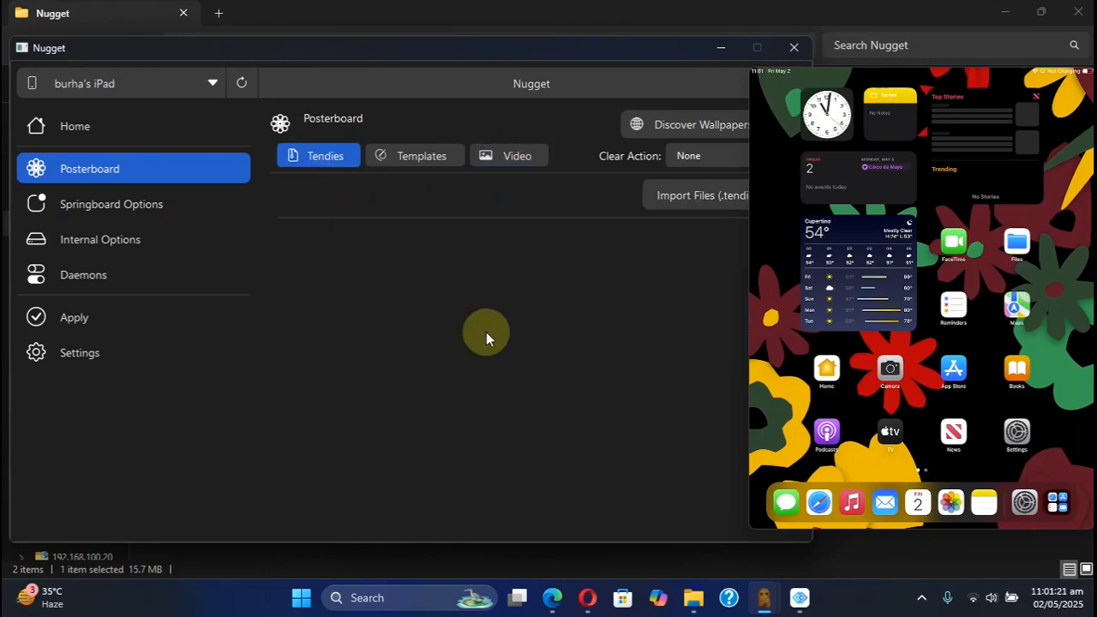
pyautogui.click(421, 155)
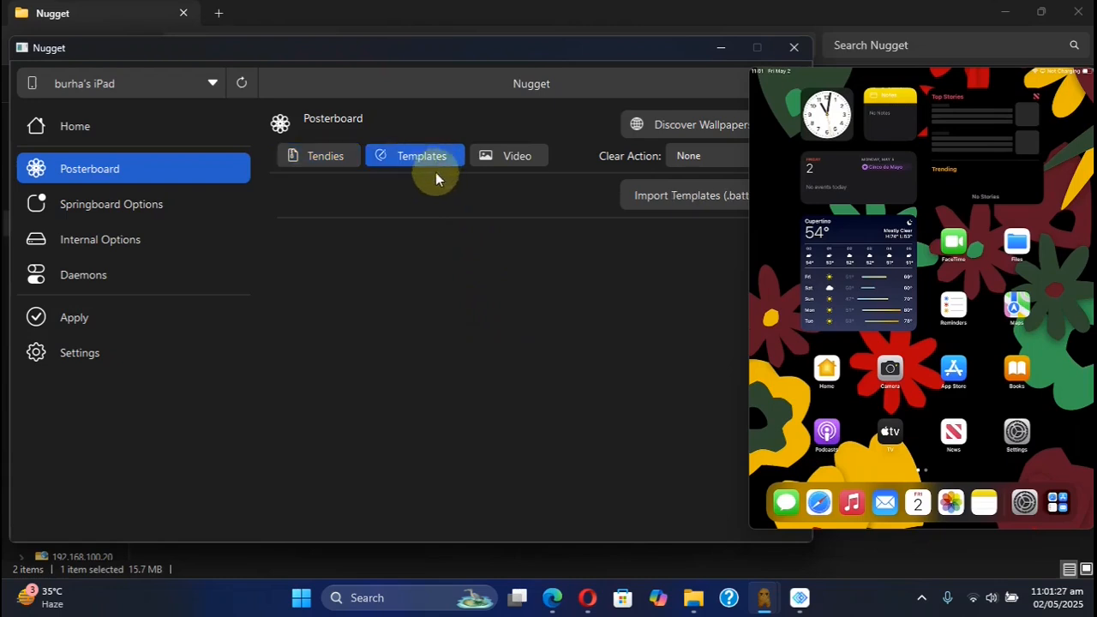
# - Enable Show Risky Tweak Options in Nugget's Settings
pyautogui.click(79, 352)
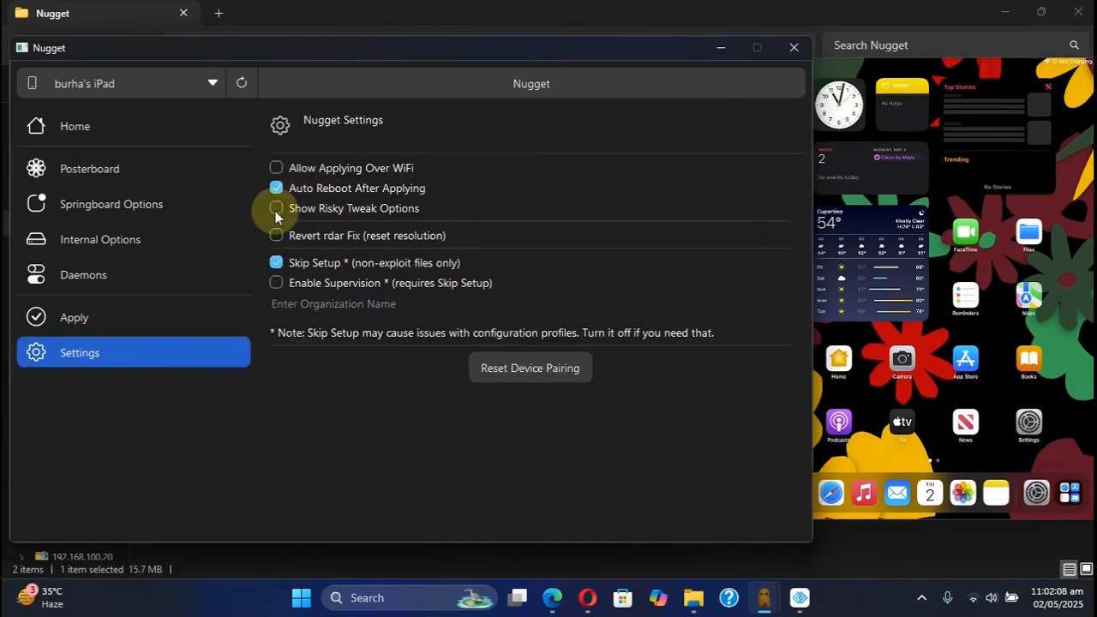
pyautogui.click(276, 208)
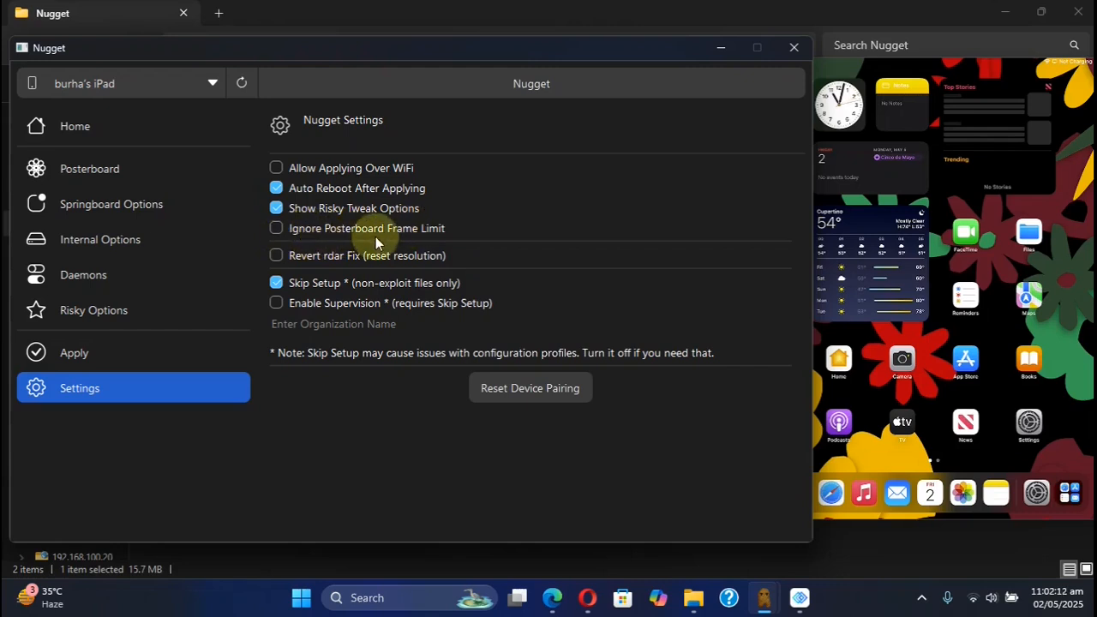
pyautogui.moveTo(492, 246)
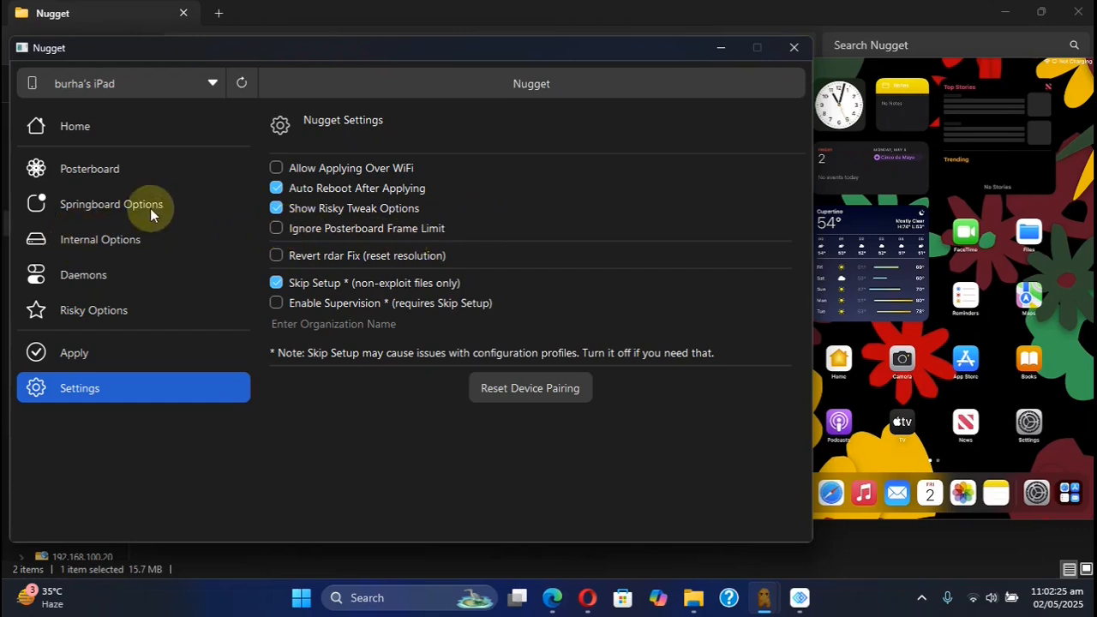
# - Browse cowabun.ga's Template Wallpapers down to the LavaLamp template preview
pyautogui.click(89, 168)
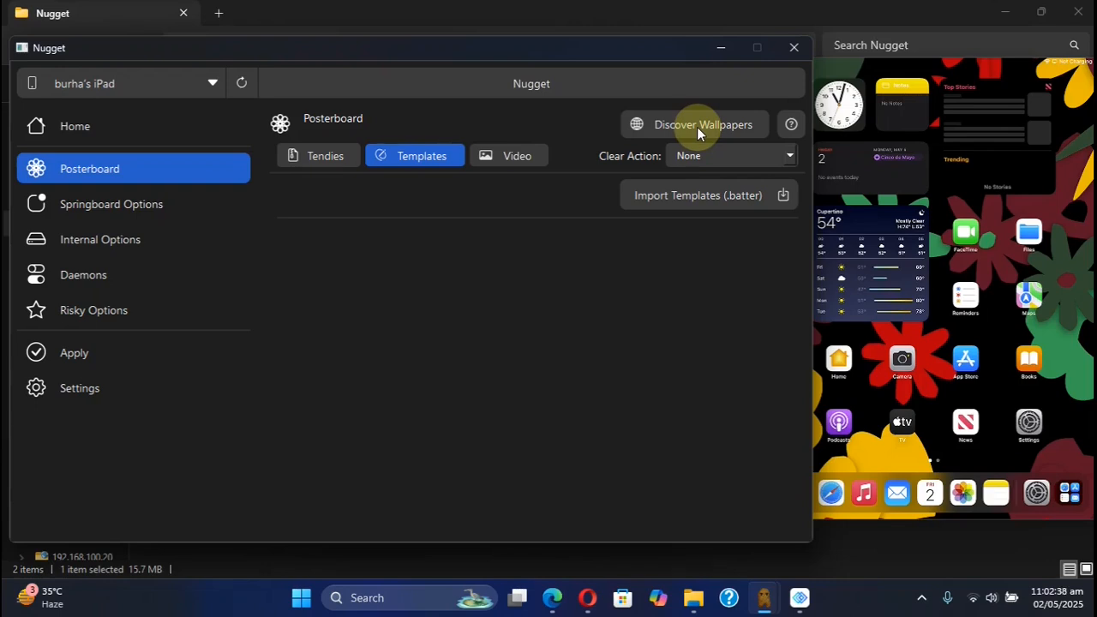
pyautogui.moveTo(737, 206)
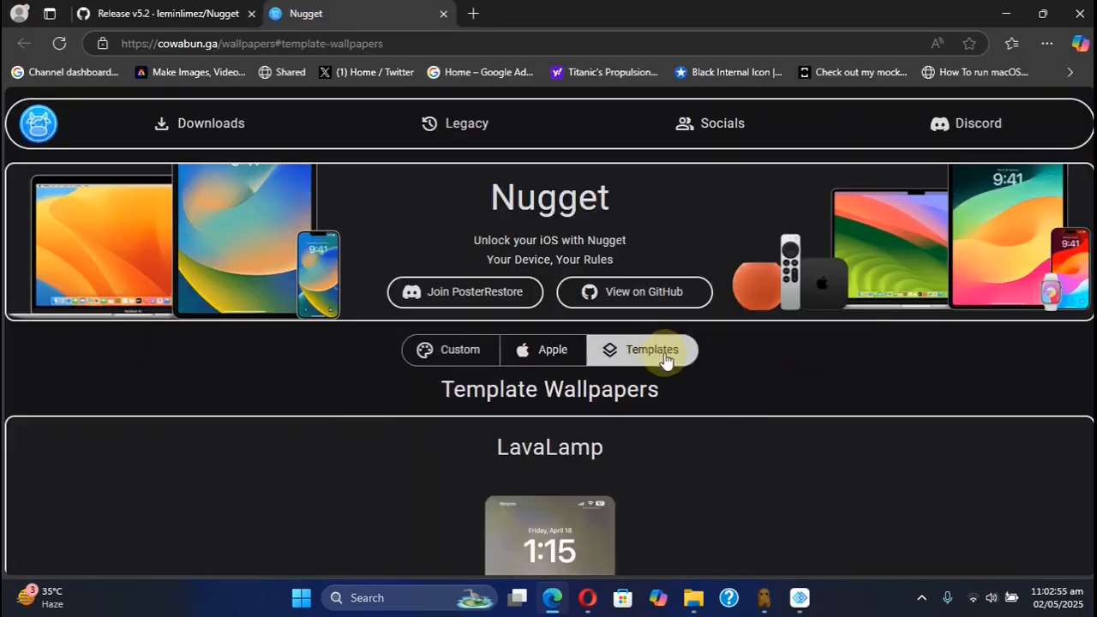
pyautogui.scroll(-3)
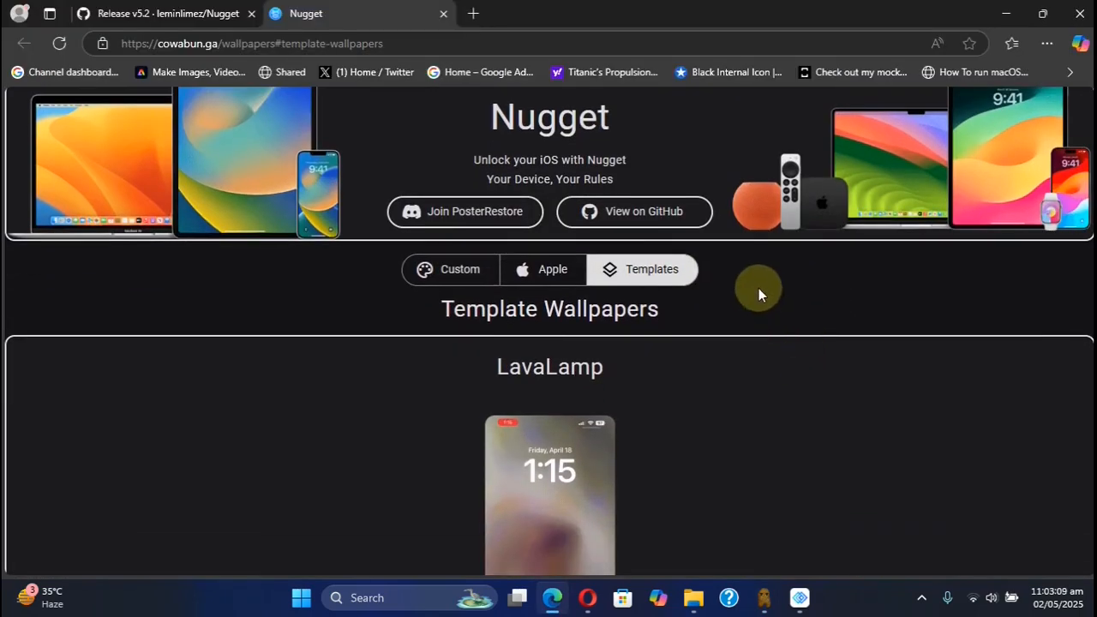
pyautogui.scroll(-3)
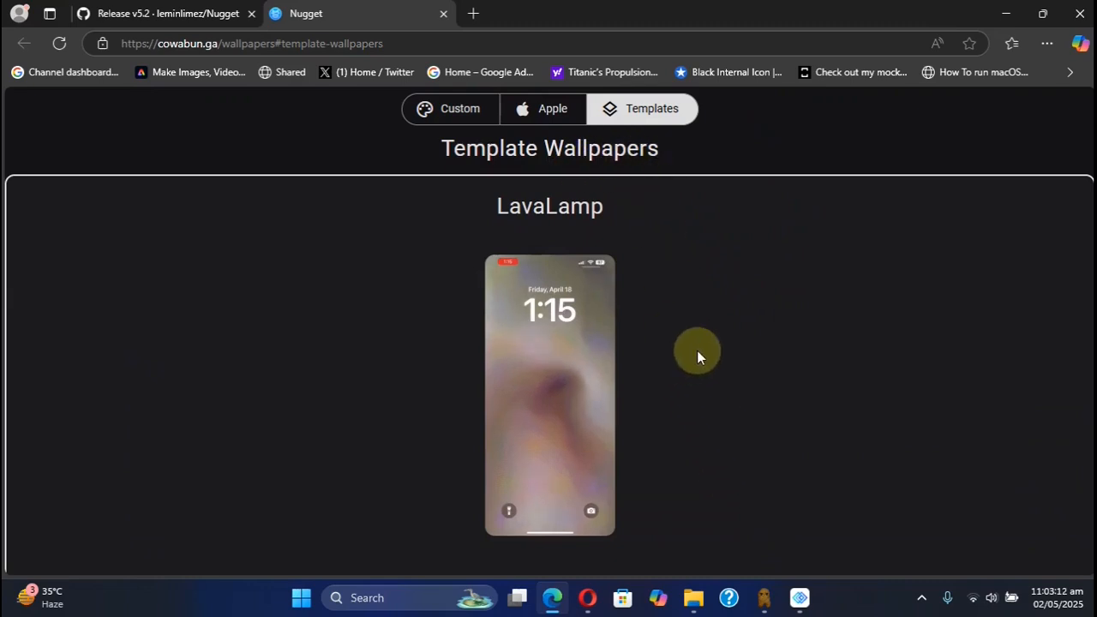
pyautogui.scroll(-3)
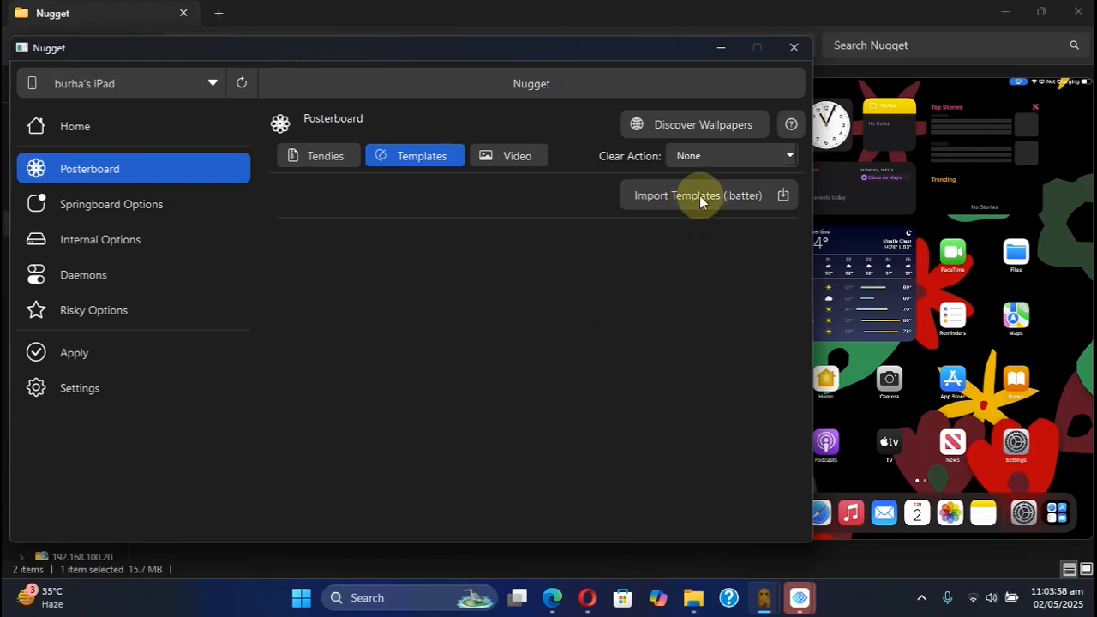
pyautogui.moveTo(744, 206)
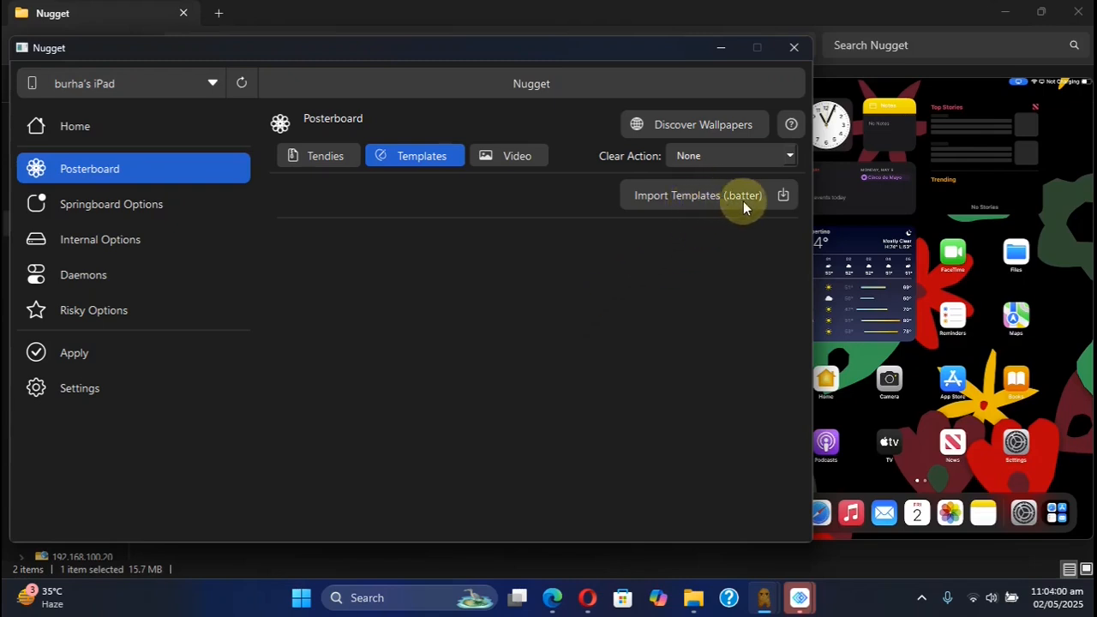
pyautogui.moveTo(728, 202)
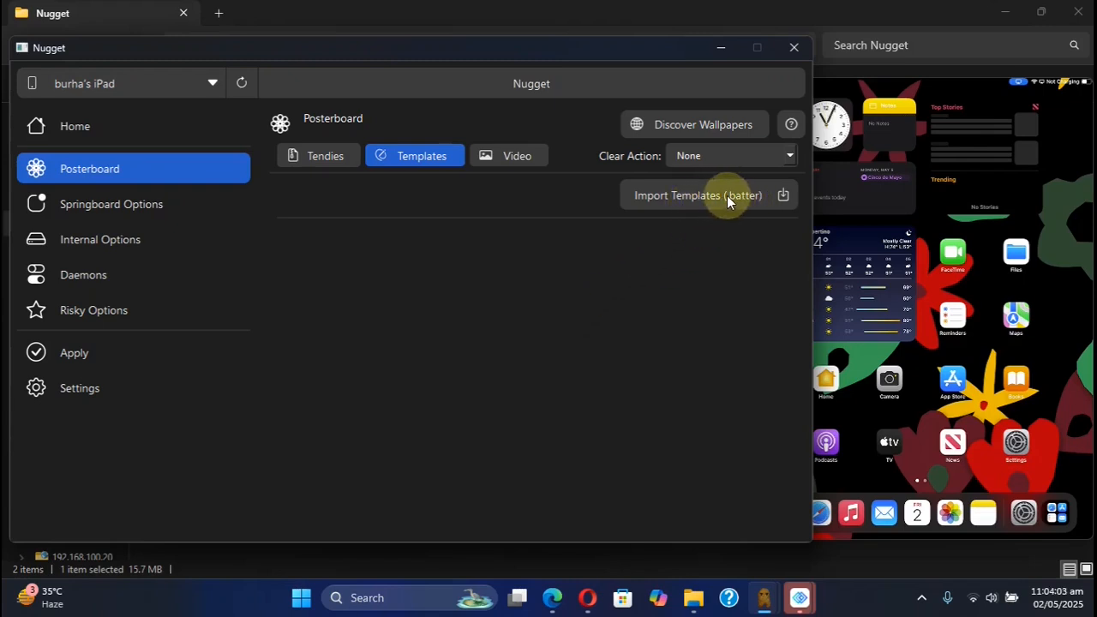
# - Load LavaLamp with blur 140, zooms 2.0 and 3.0, and choose a demo image
pyautogui.click(696, 194)
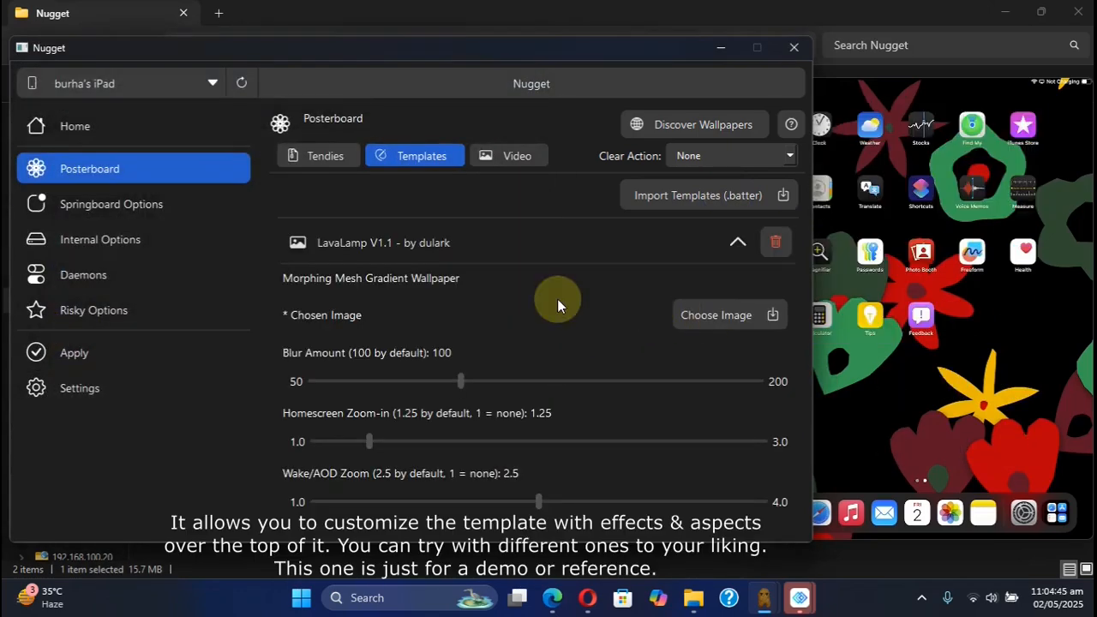
pyautogui.moveTo(555, 332)
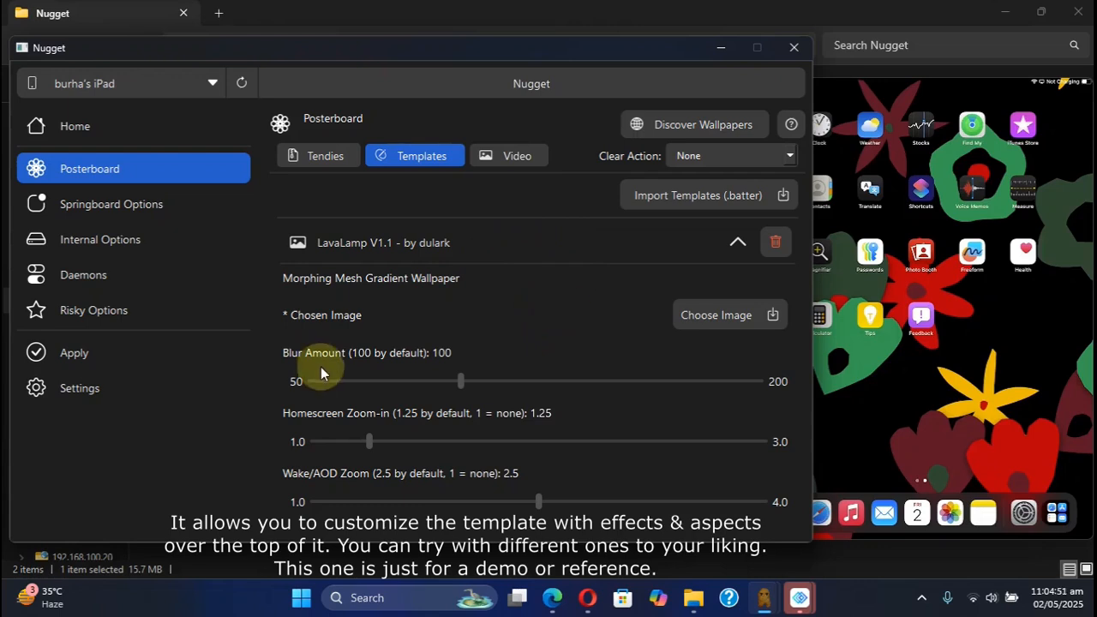
pyautogui.moveTo(383, 424)
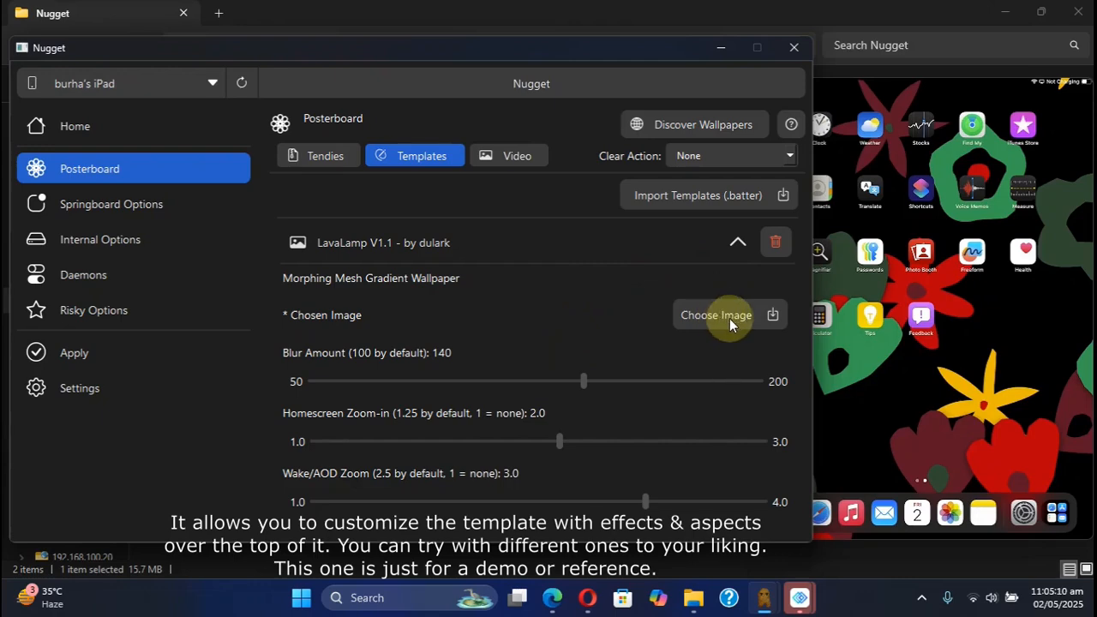
pyautogui.click(716, 314)
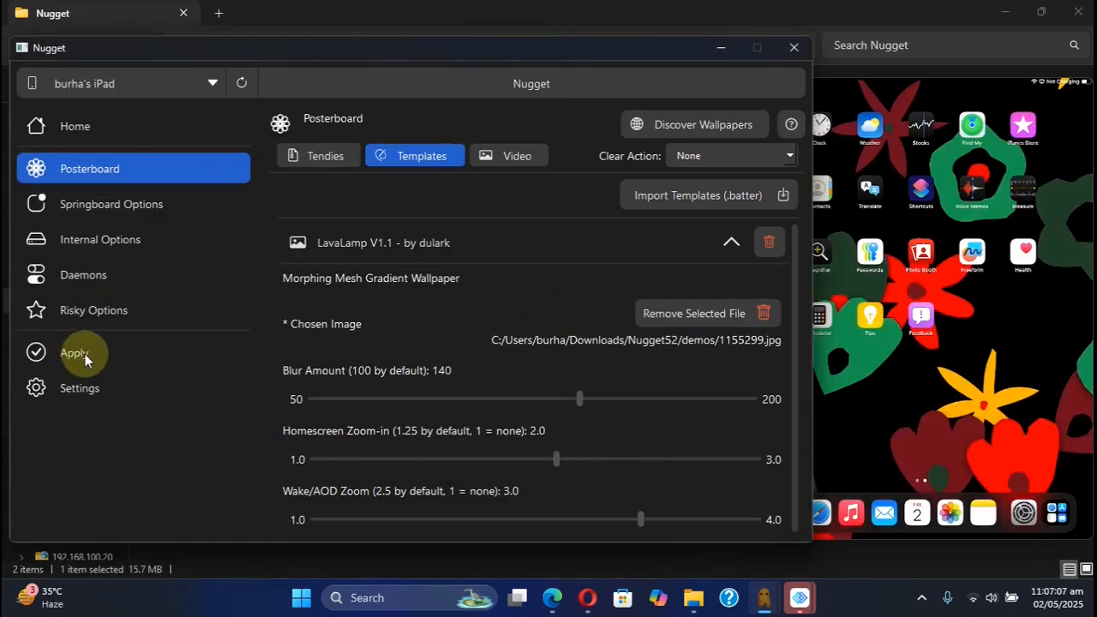
# - Apply the LavaLamp template changes, then browse the iPad's wallpaper gallery toward Collections
pyautogui.click(75, 352)
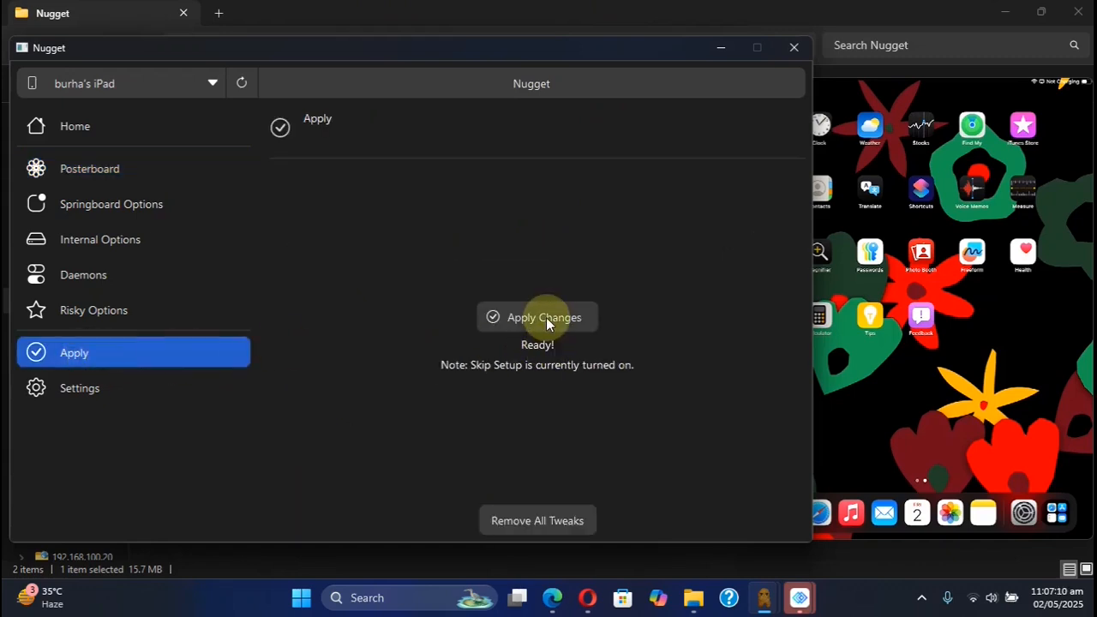
pyautogui.moveTo(685, 312)
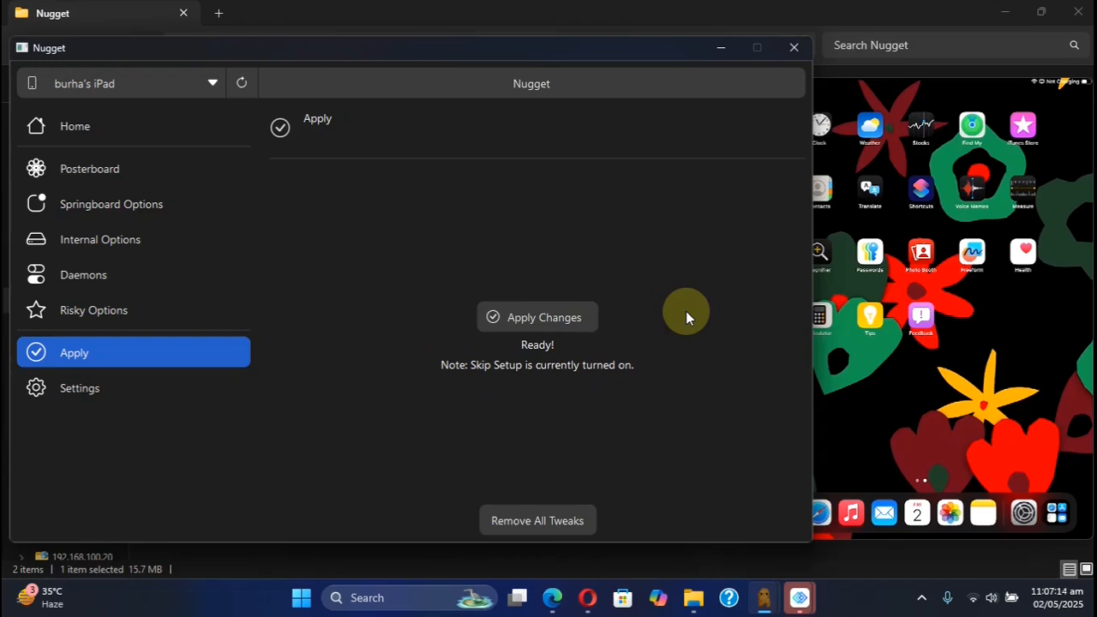
pyautogui.click(544, 317)
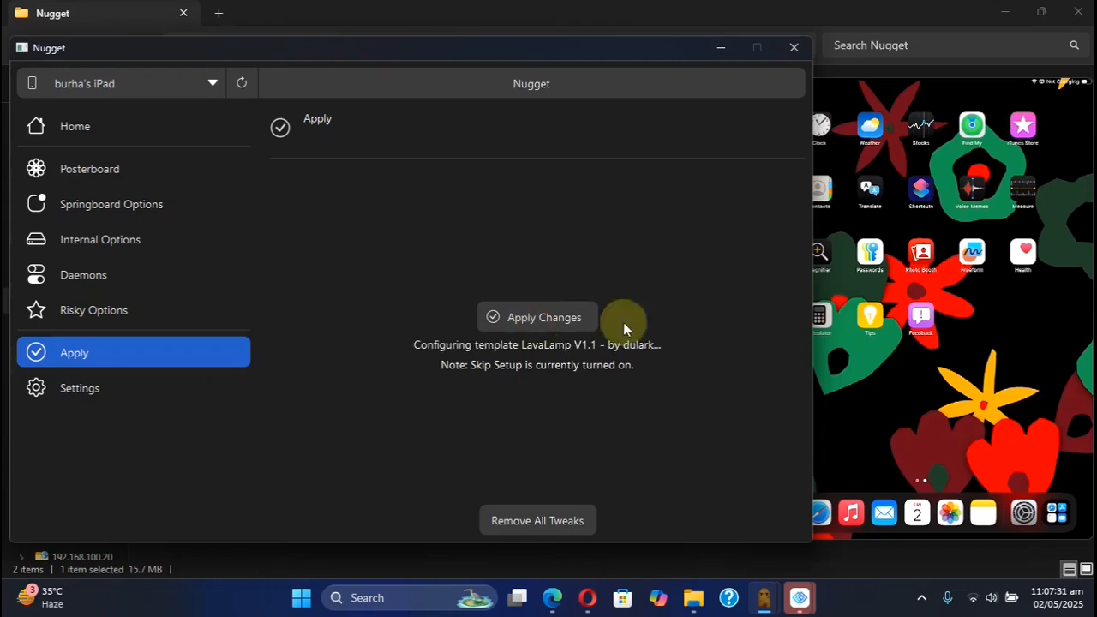
pyautogui.click(536, 317)
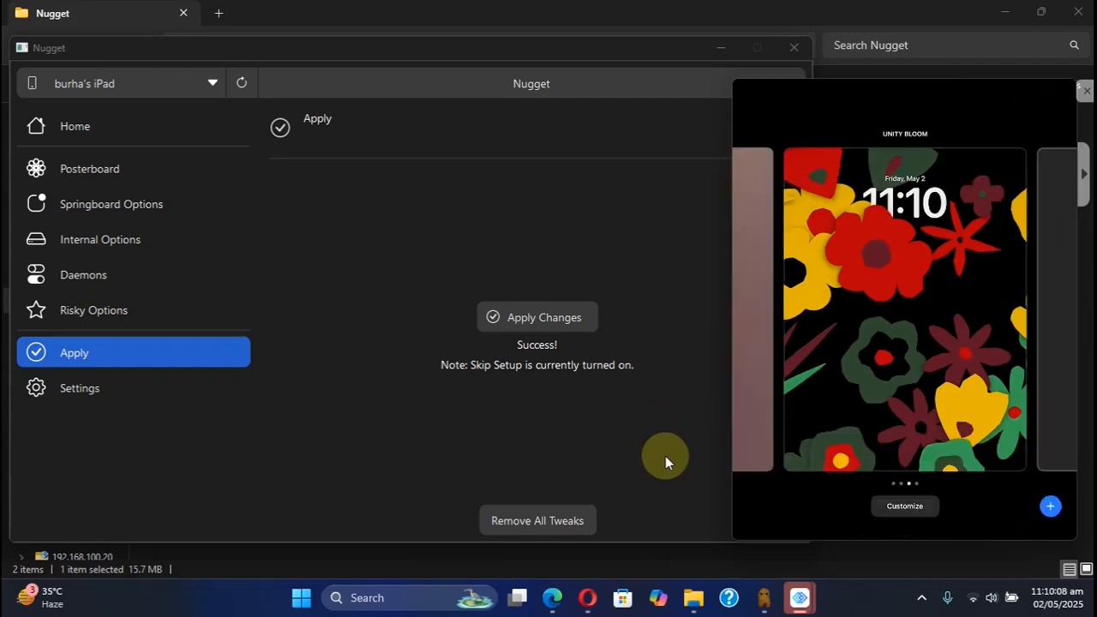
pyautogui.click(1049, 506)
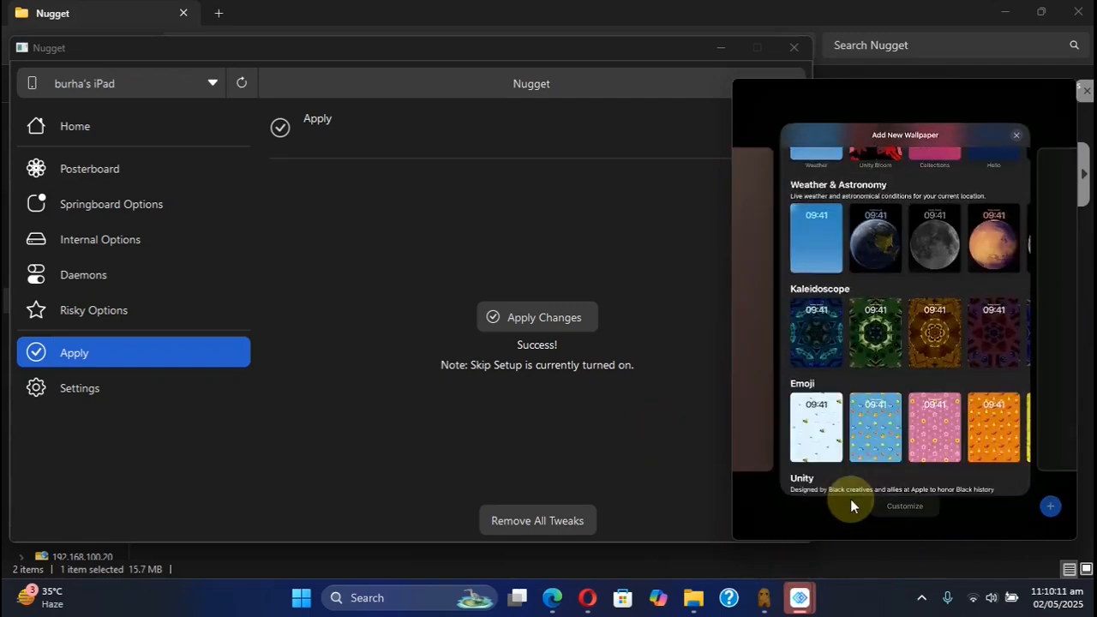
pyautogui.scroll(-3)
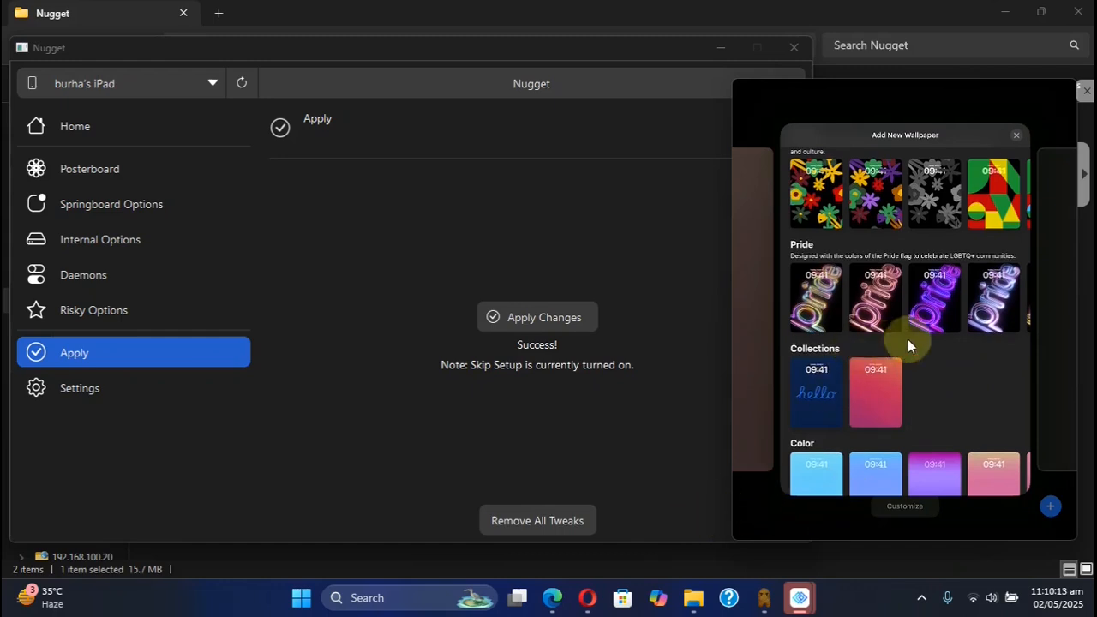
# - Return to Nugget's Posterboard Tendies tab after glancing at the GitHub v5.2 release notes
pyautogui.click(89, 168)
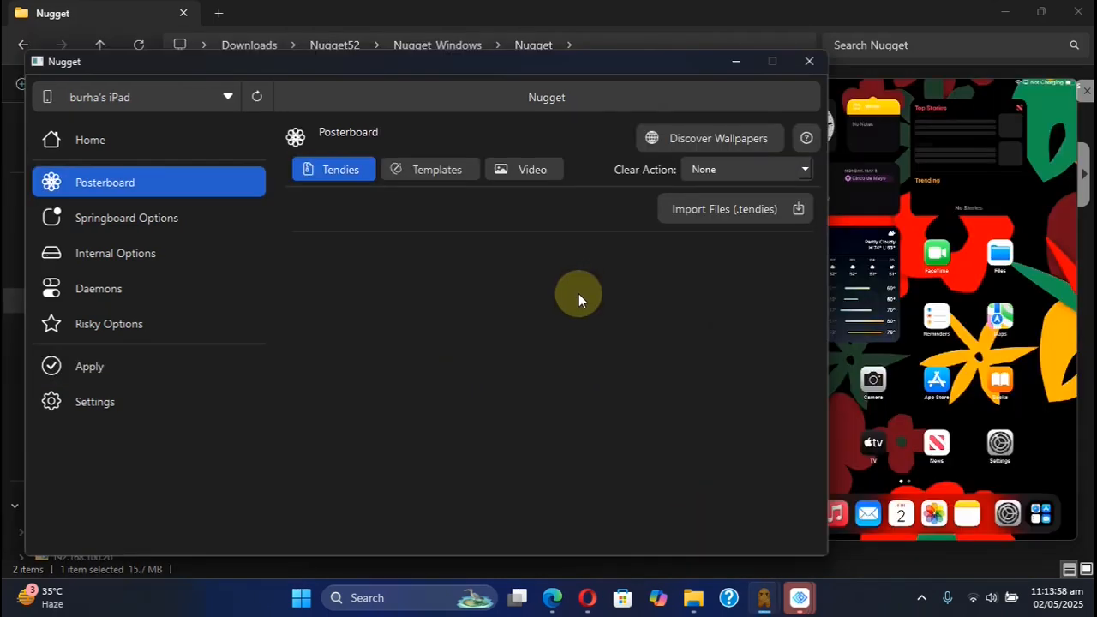
pyautogui.moveTo(681, 257)
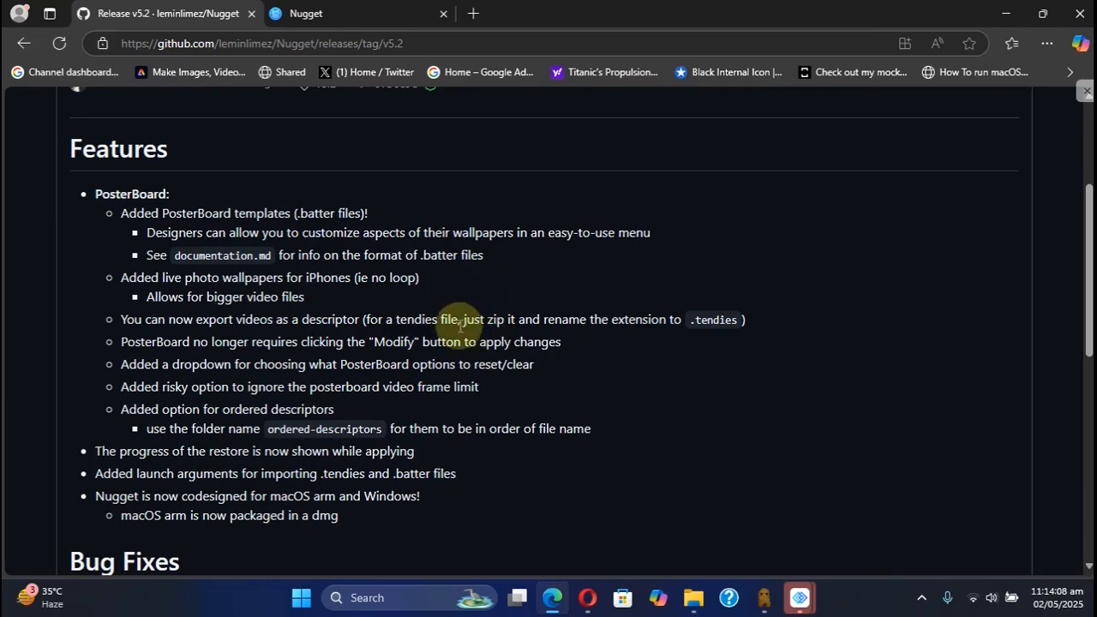
pyautogui.moveTo(446, 320); pyautogui.dragTo(677, 320)
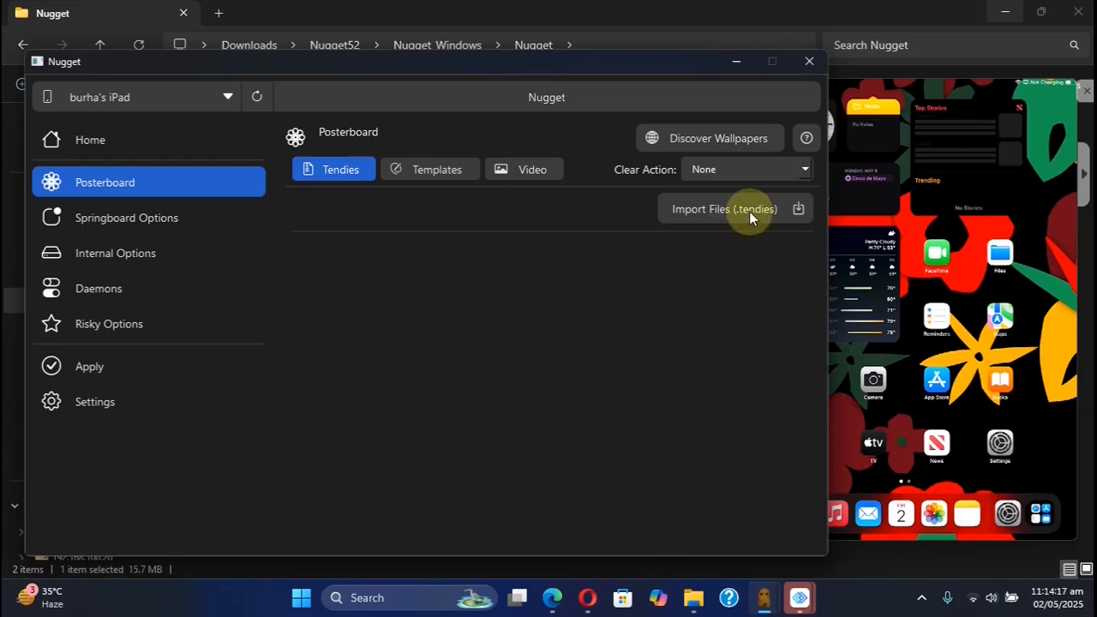
pyautogui.moveTo(477, 301)
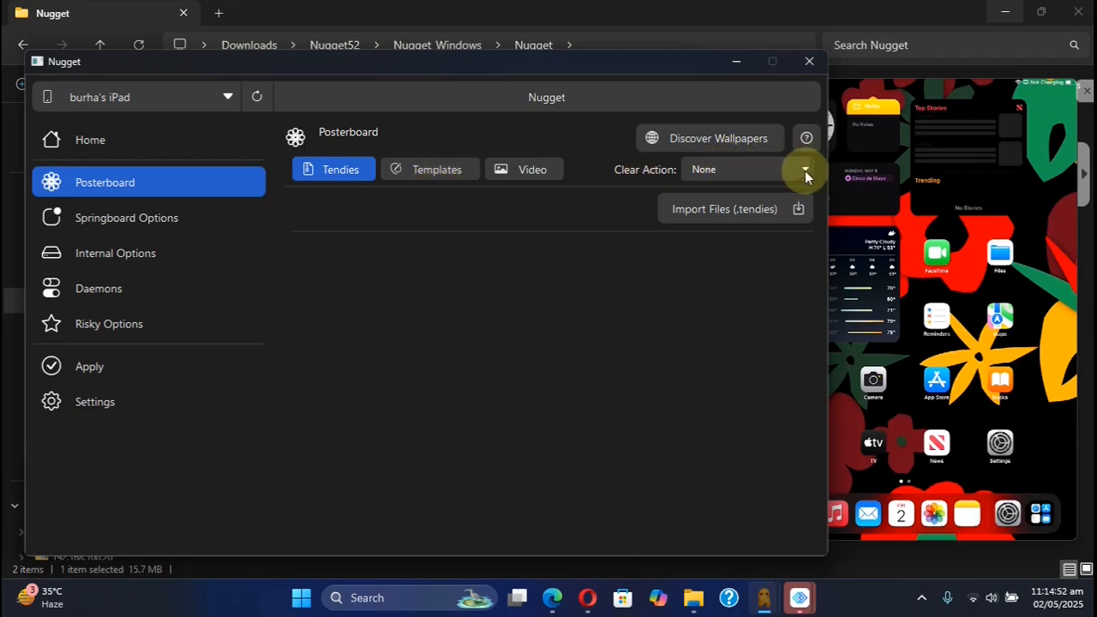
# - Set Clear Action to Collections and move to the Apply page to apply changes
pyautogui.click(803, 169)
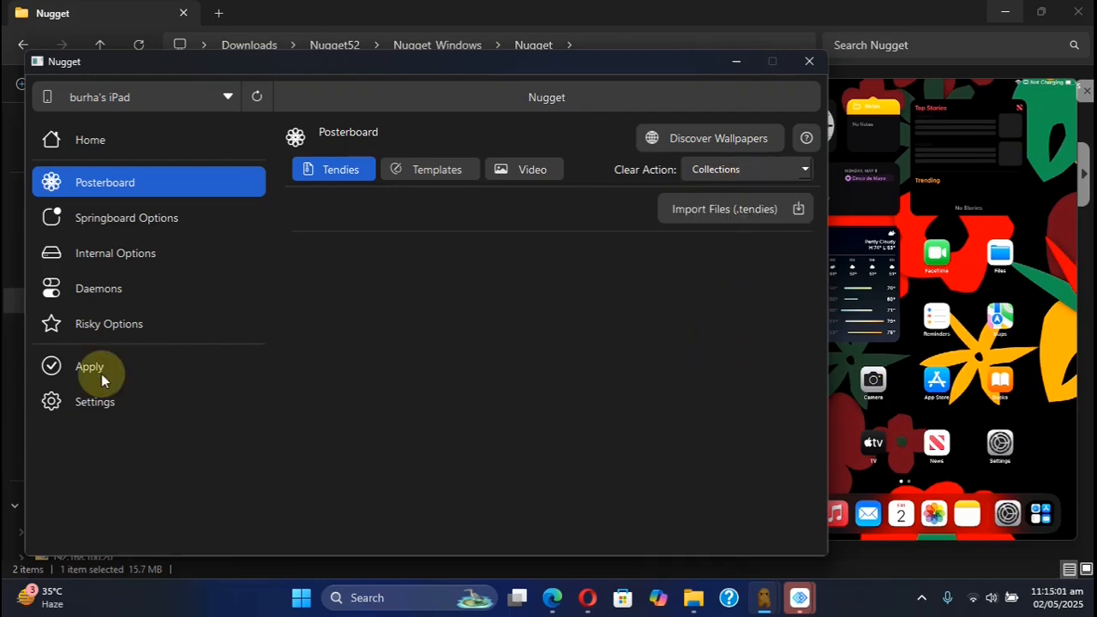
pyautogui.click(89, 366)
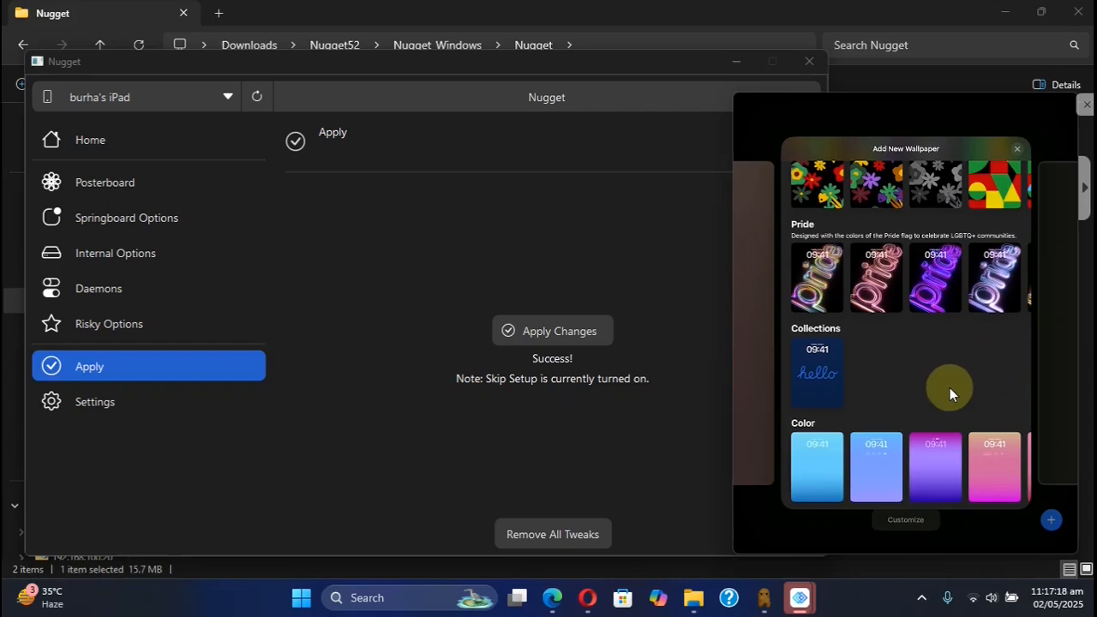
pyautogui.moveTo(920, 381)
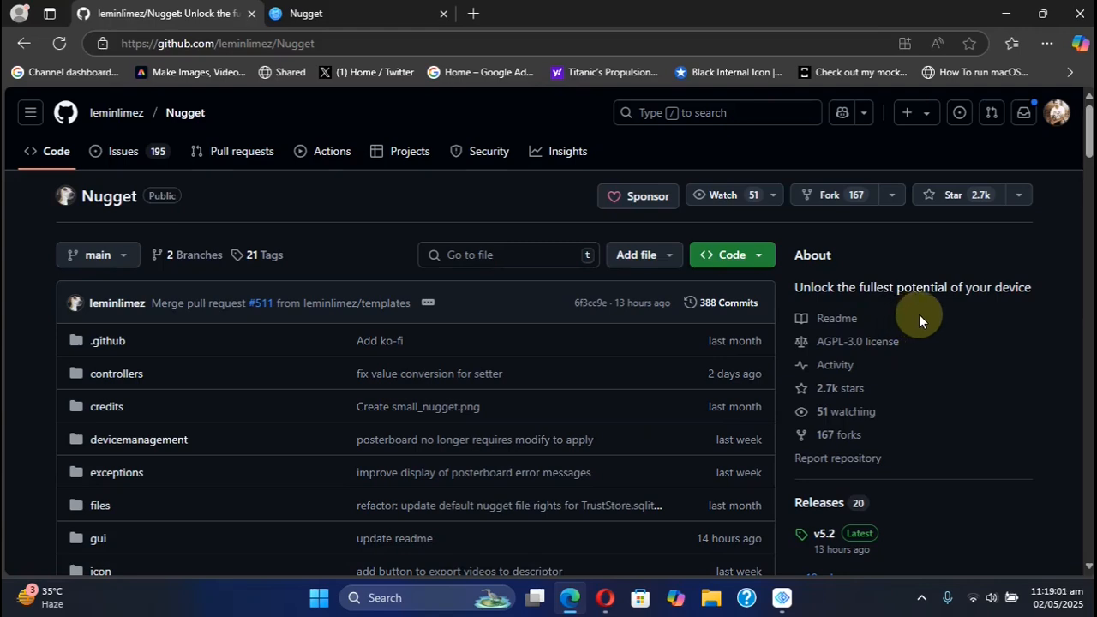
# - Scroll the leminlimez/Nugget GitHub page past the file list toward the README
pyautogui.scroll(-3)
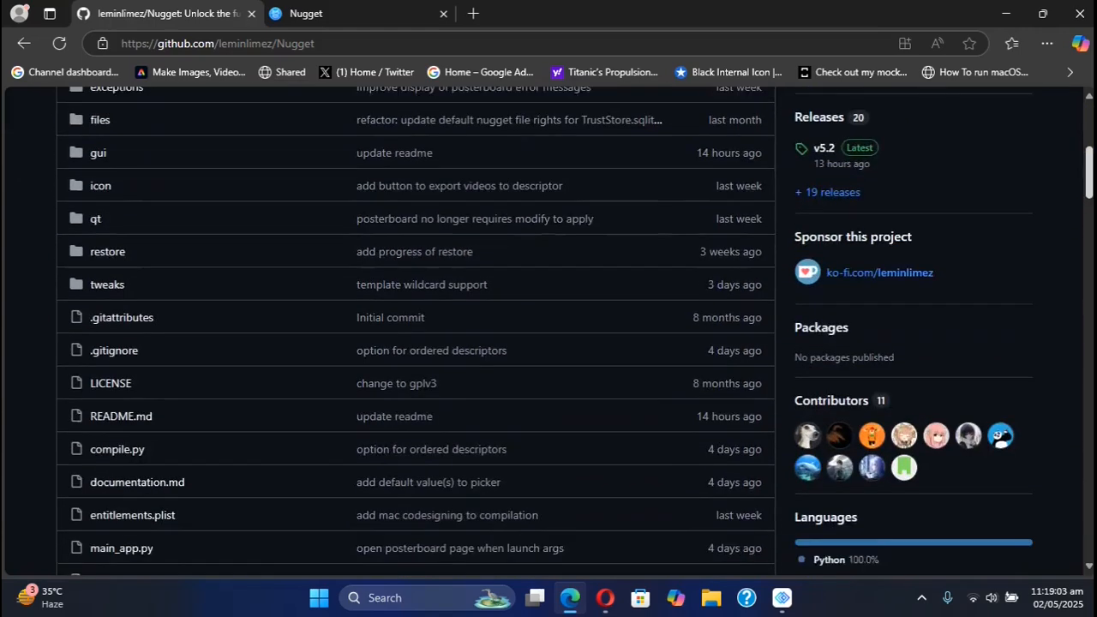
pyautogui.scroll(-3)
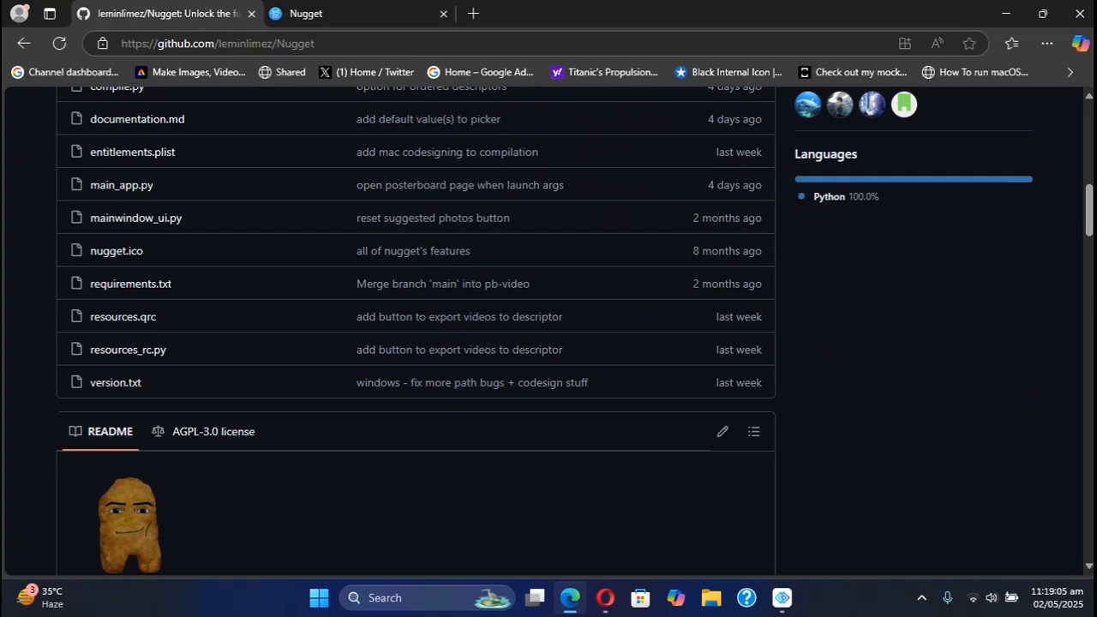